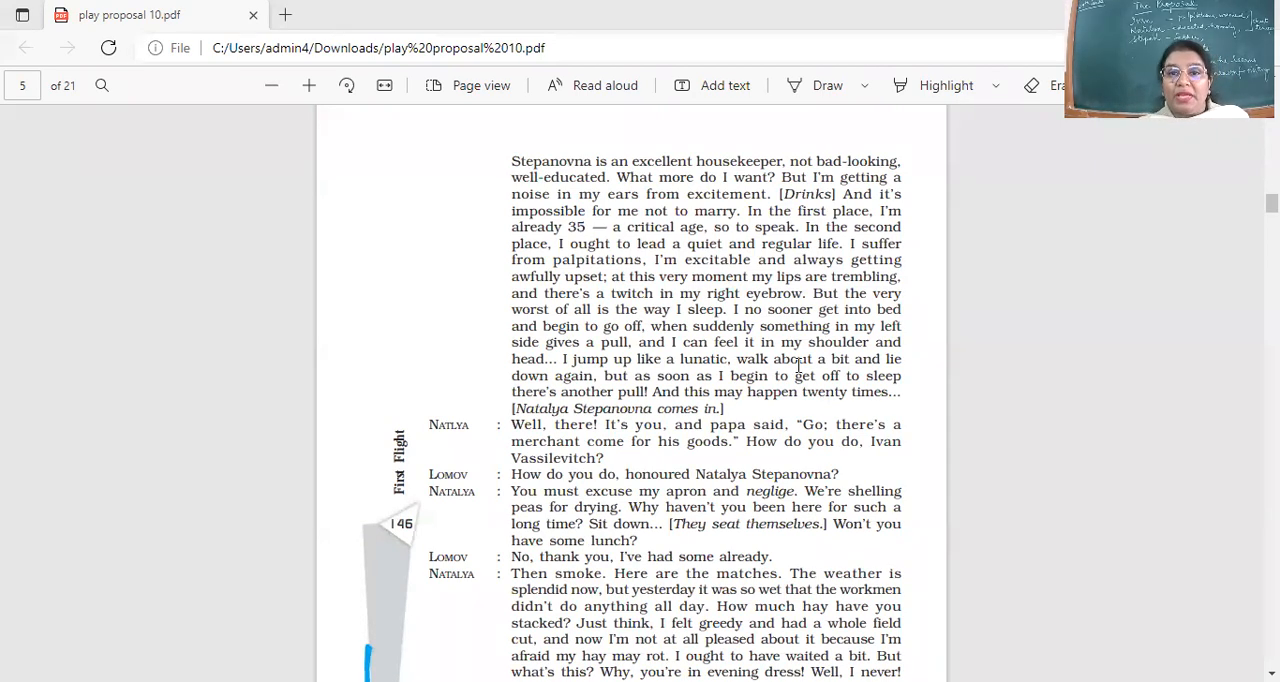
mouse_move(704, 144)
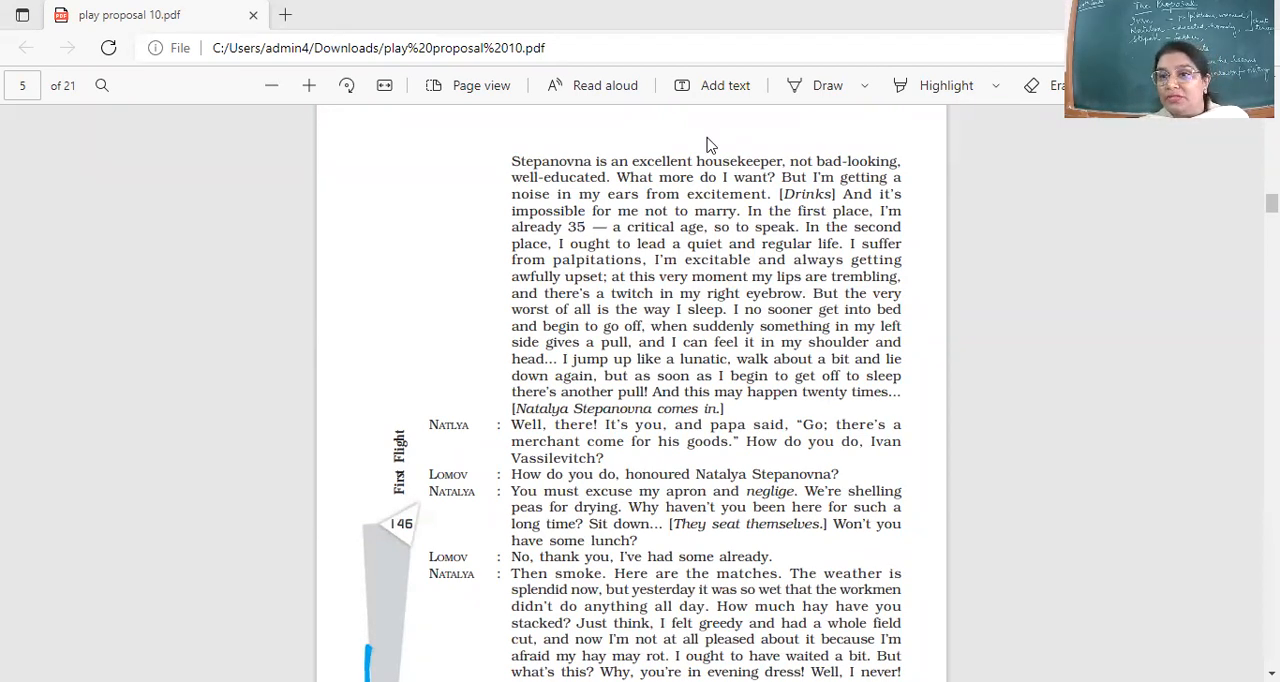
mouse_move(938, 330)
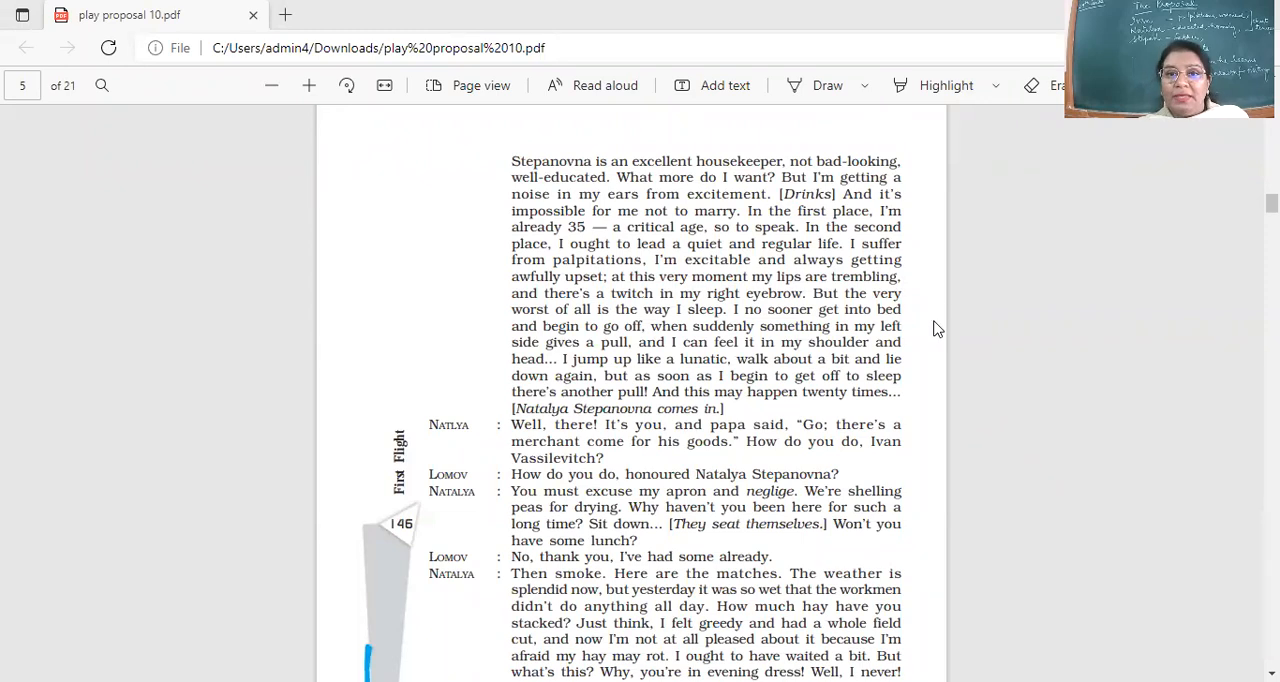
mouse_move(608, 298)
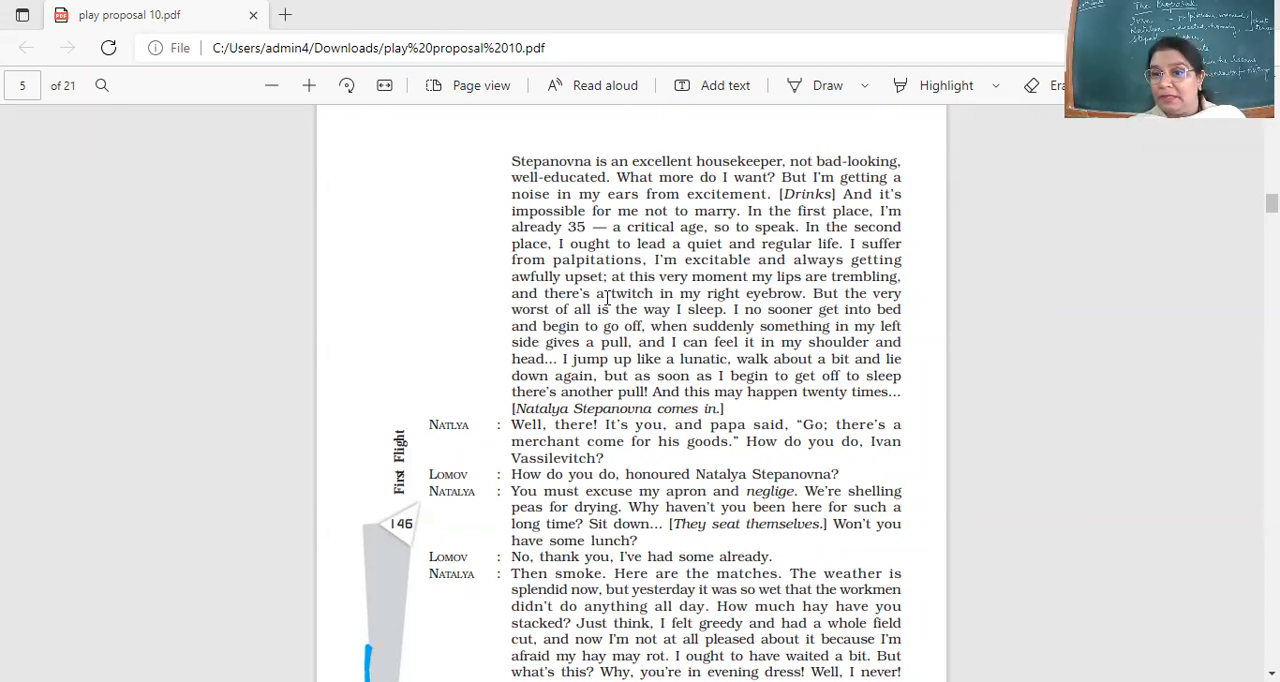
Scroll down the page to reveal Lomov's "I shall try to be brief" line
scroll("down", 3)
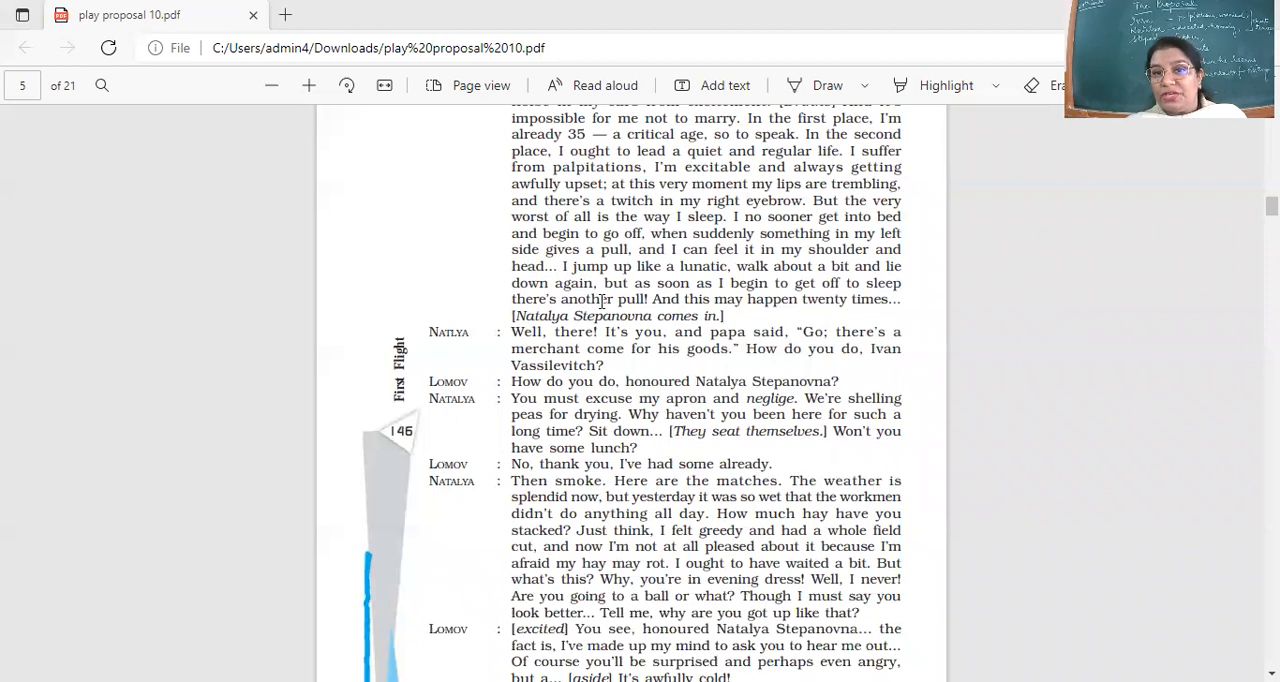
scroll("down", 3)
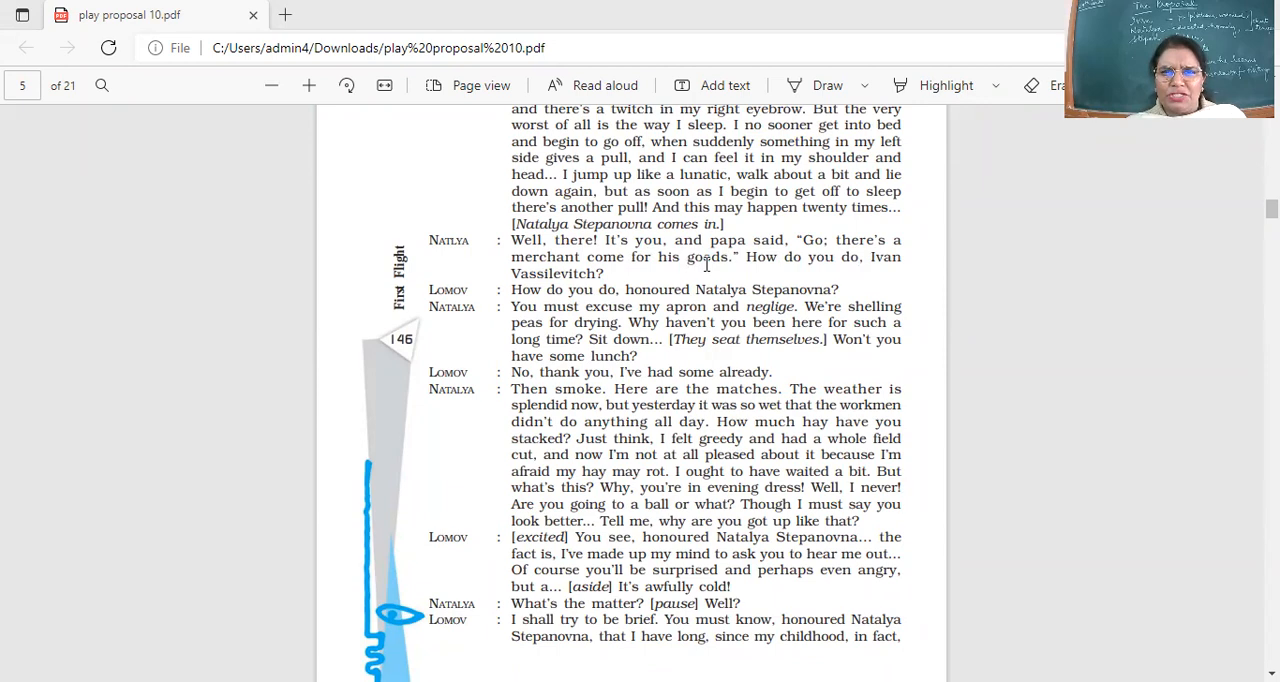
mouse_move(892, 260)
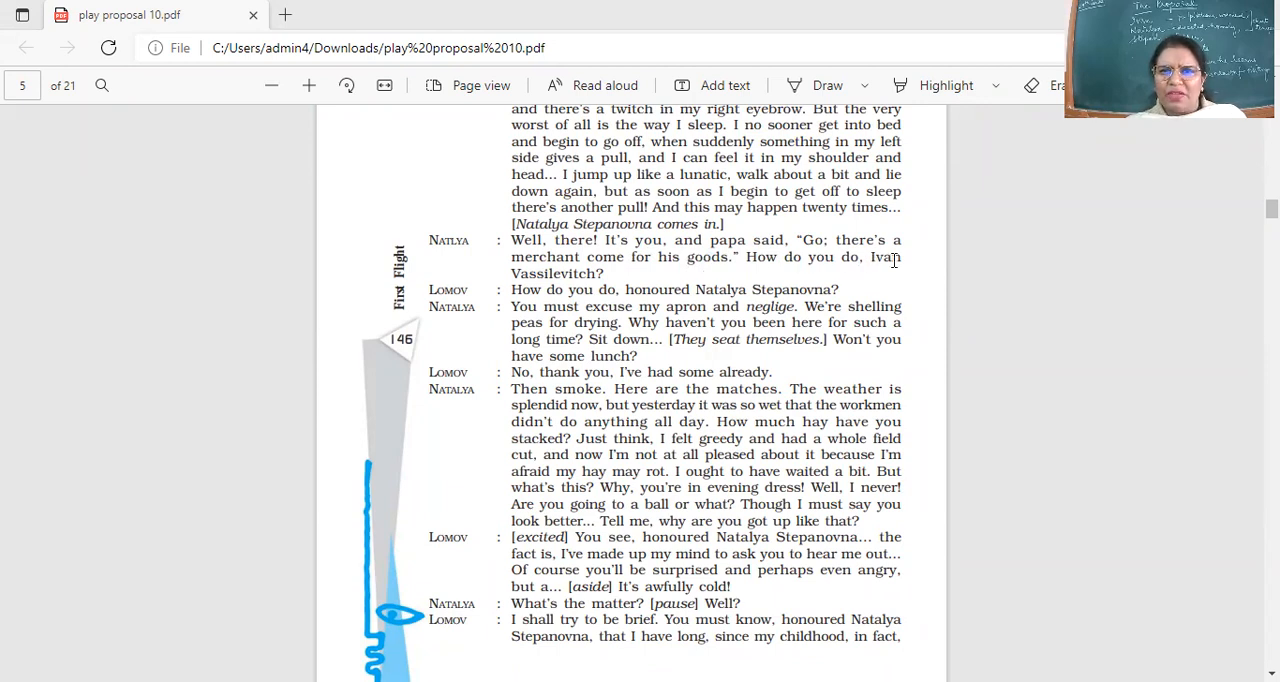
mouse_move(650, 280)
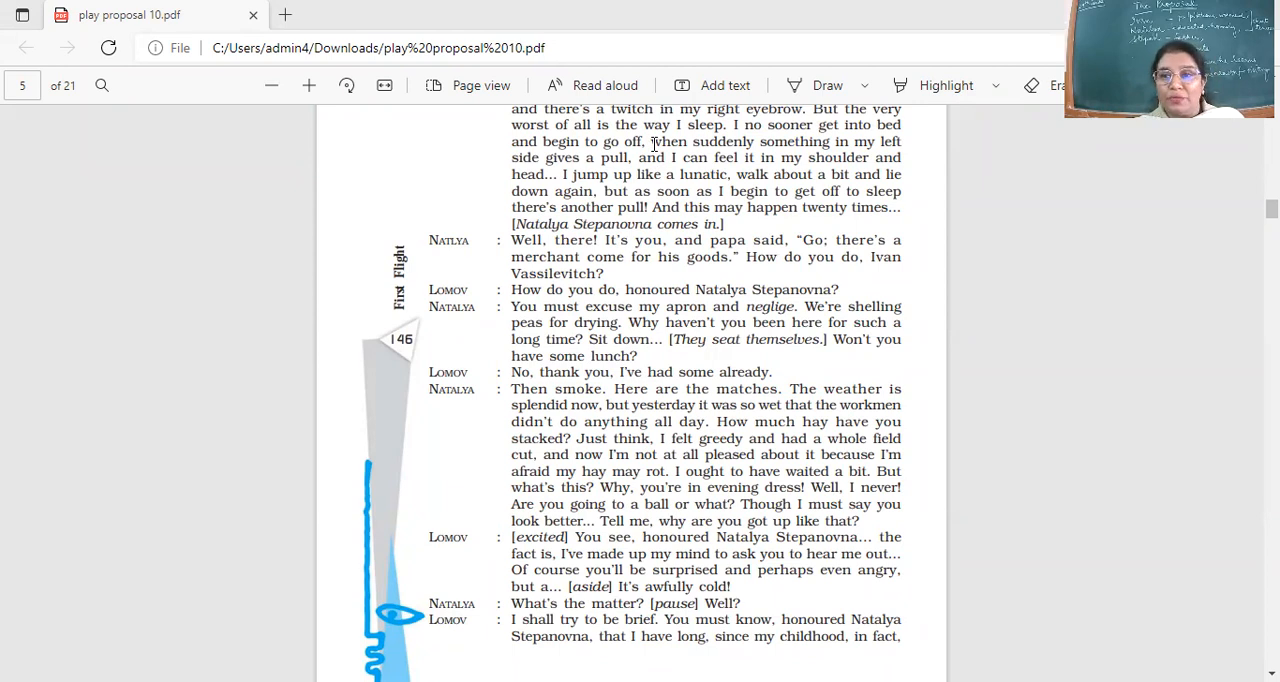
mouse_move(748, 230)
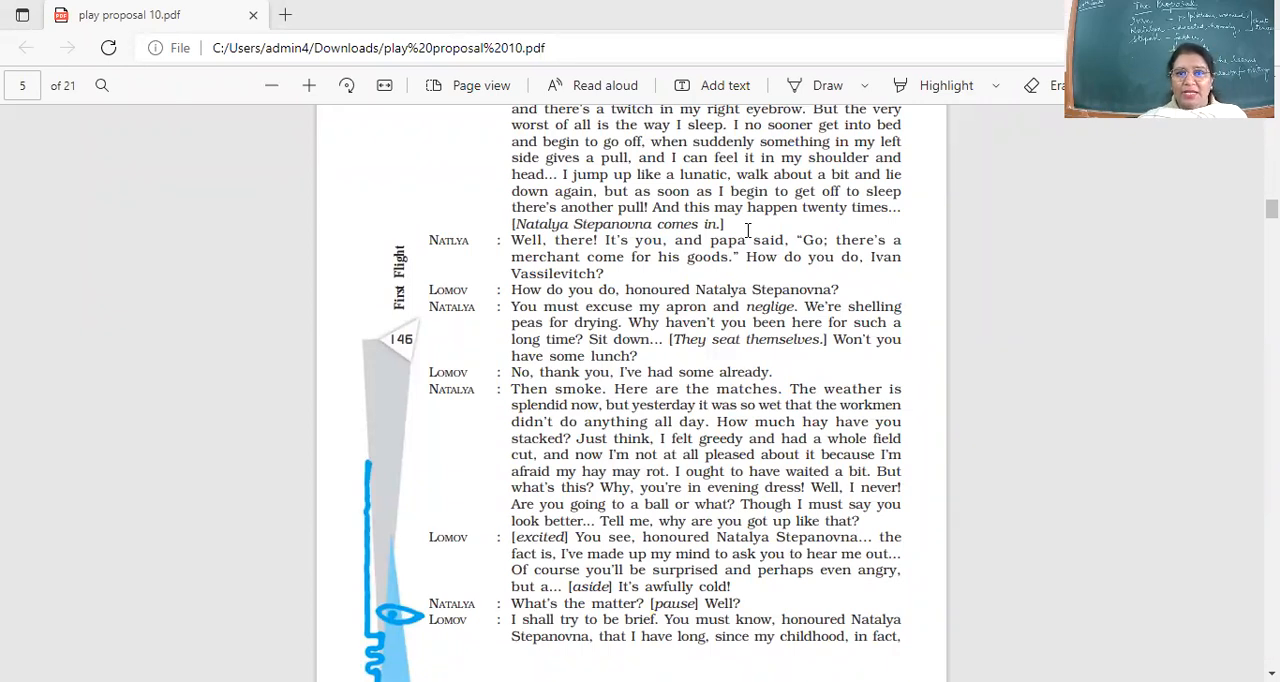
mouse_move(690, 284)
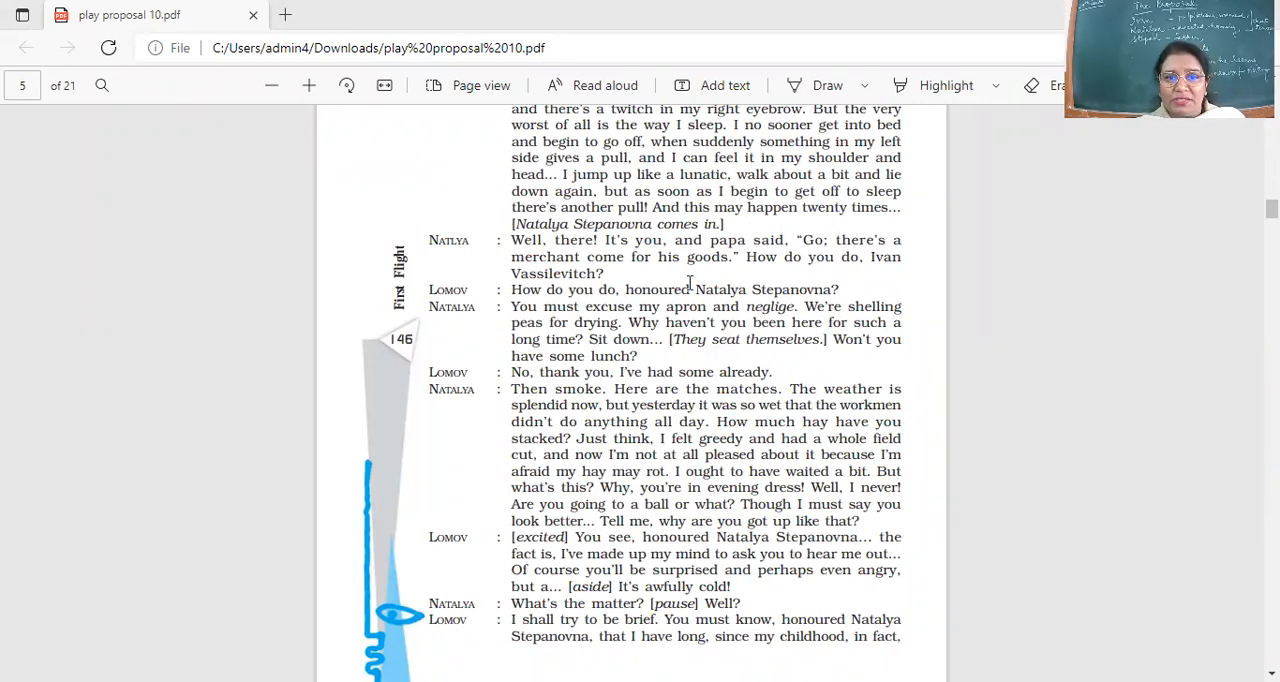
Scroll until the blue pen sketch in the left margin is fully visible
scroll("up", 3)
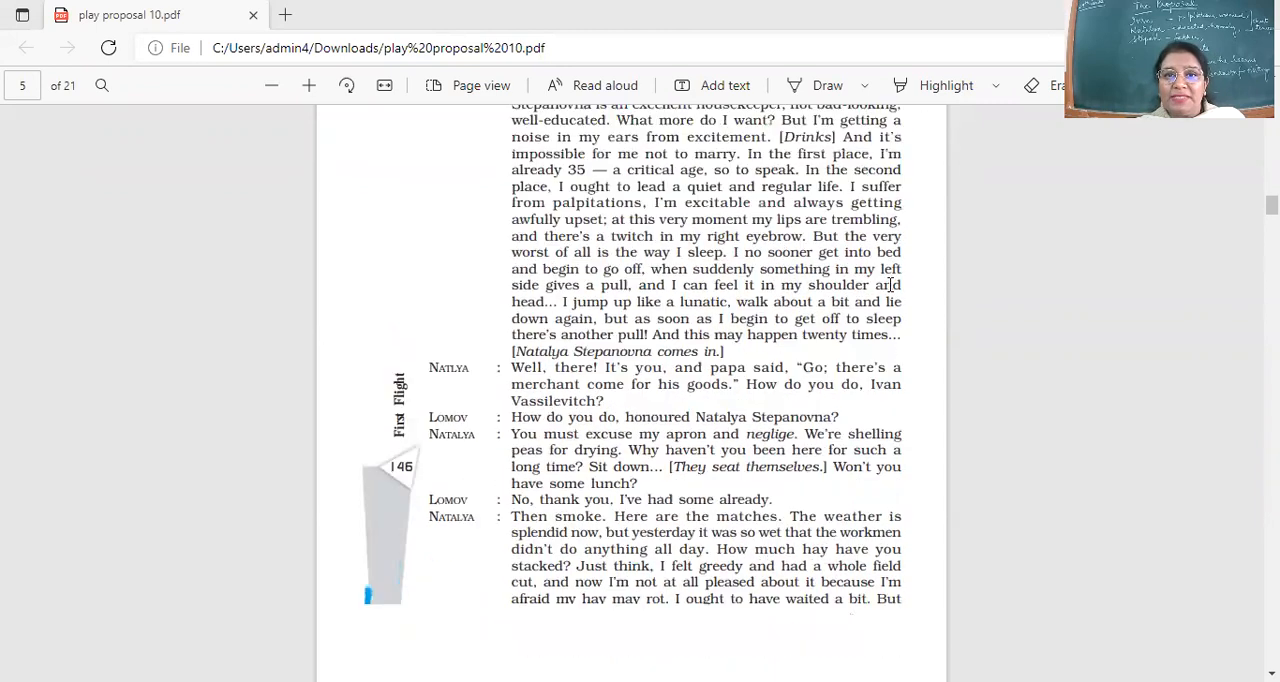
scroll("down", 3)
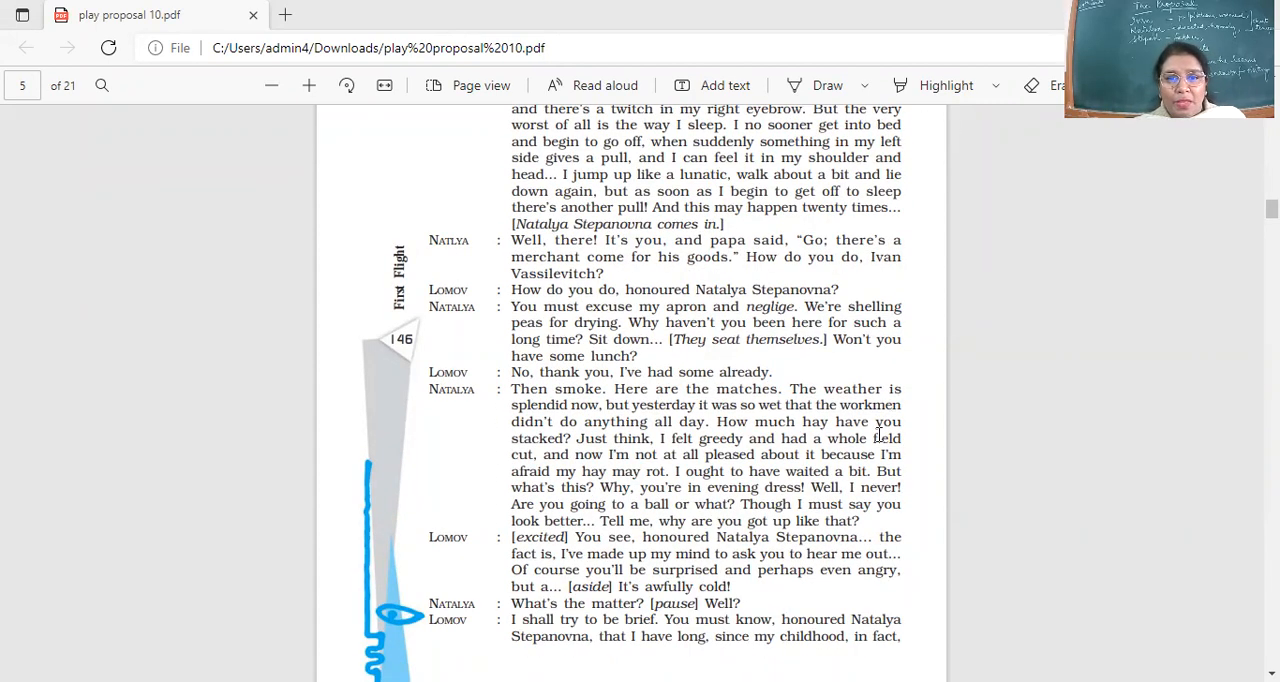
scroll("down", 3)
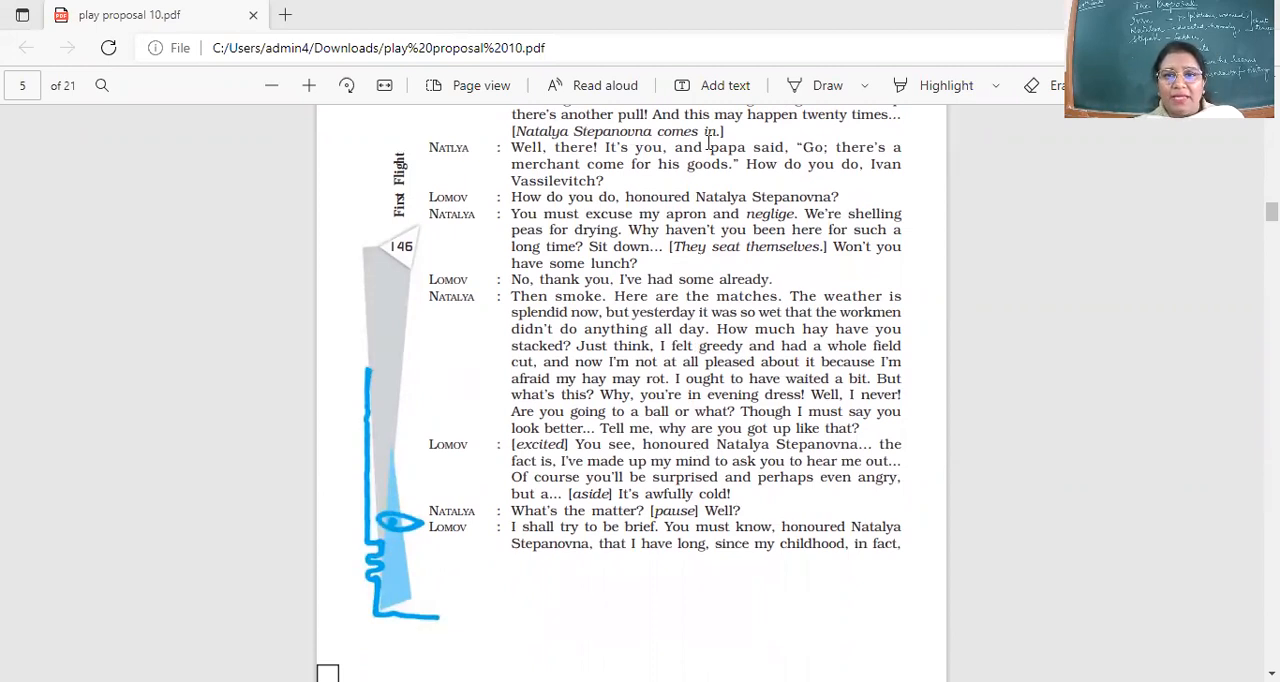
mouse_move(848, 404)
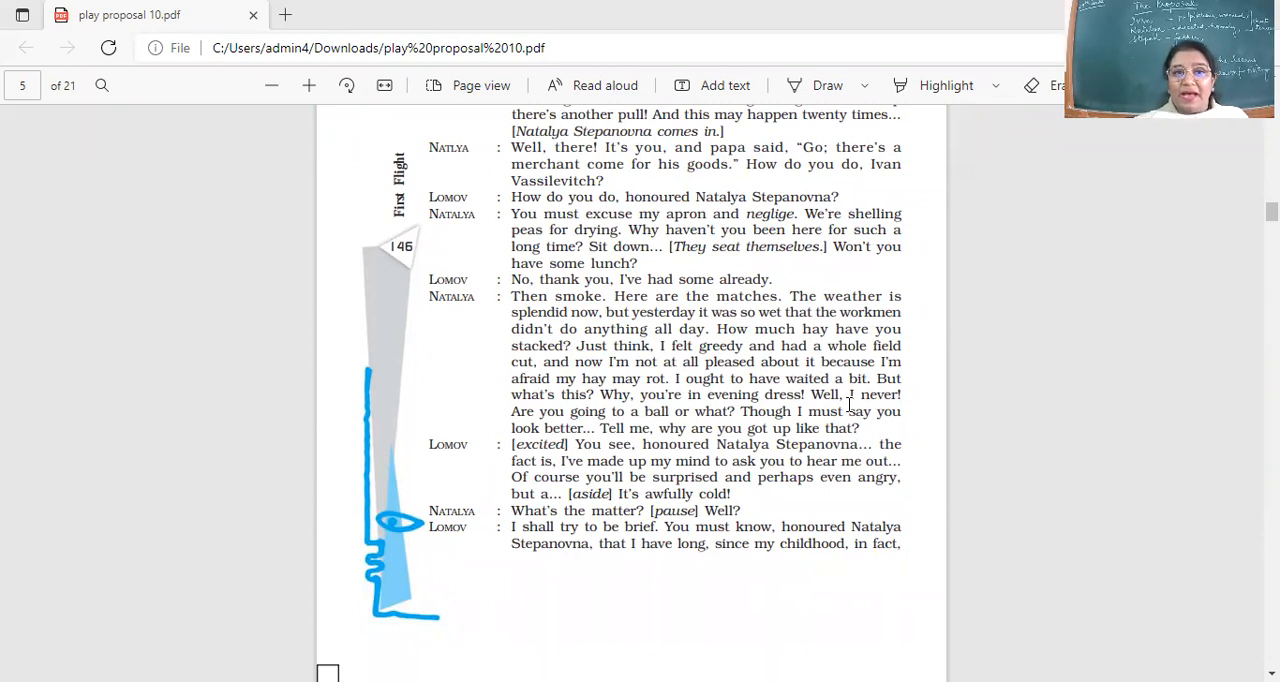
mouse_move(670, 144)
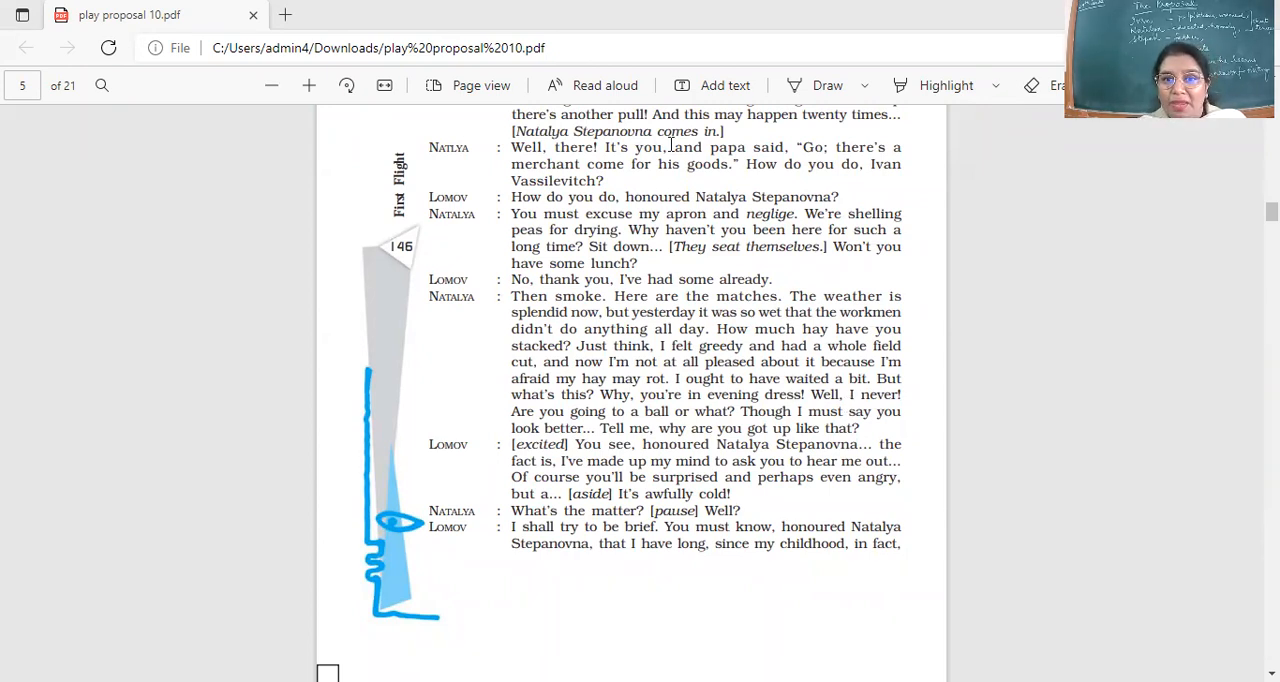
Click in the toolbar area above page 146 of the play
left_click(724, 84)
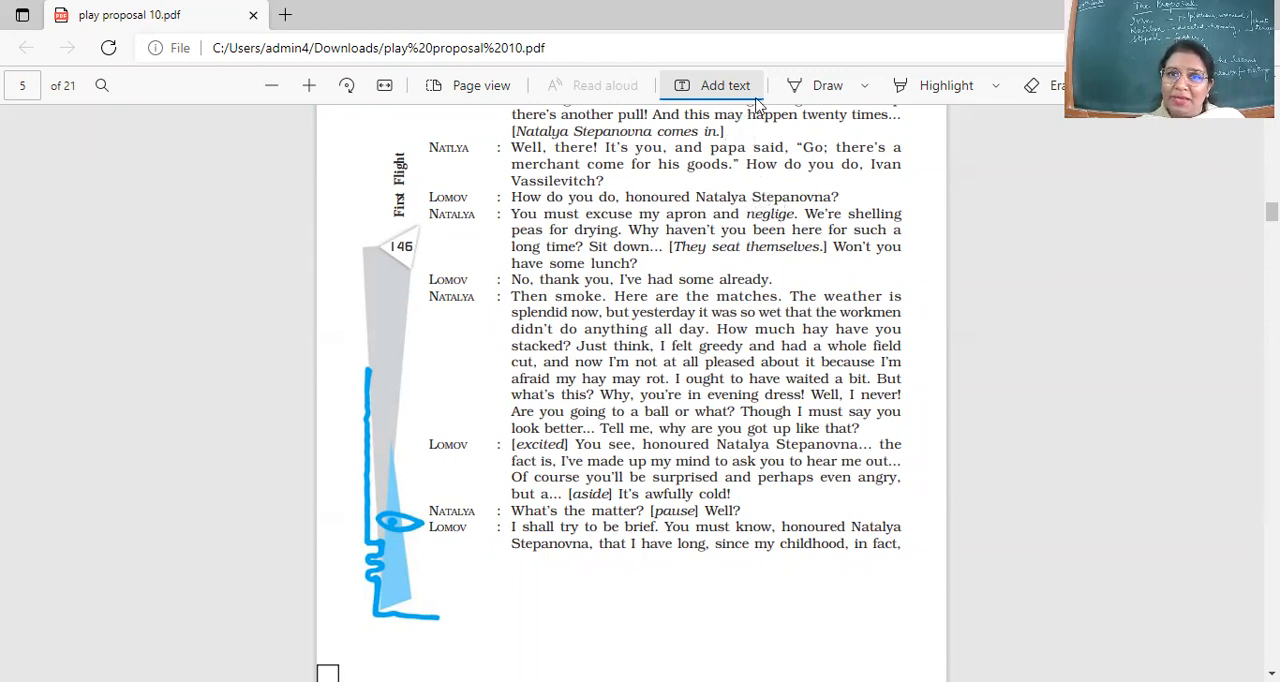
mouse_move(1016, 470)
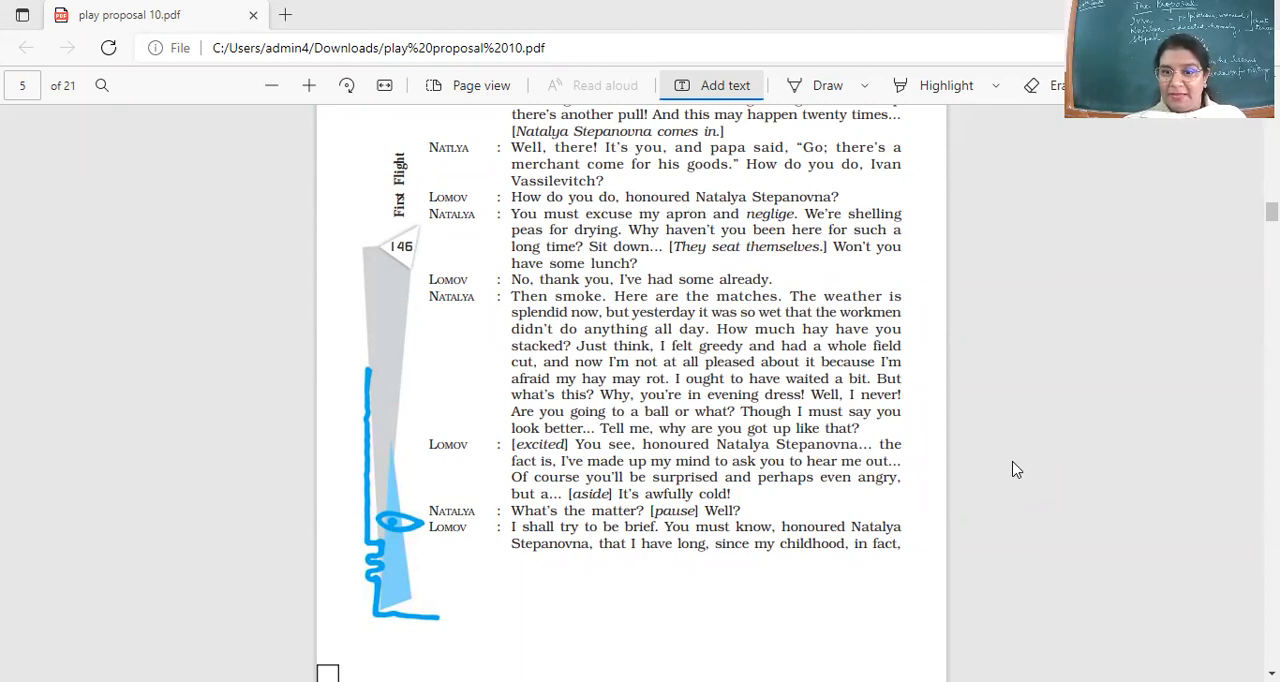
Scroll down to the top of page 147 with the Oxen Meadows quarrel
scroll("down", 3)
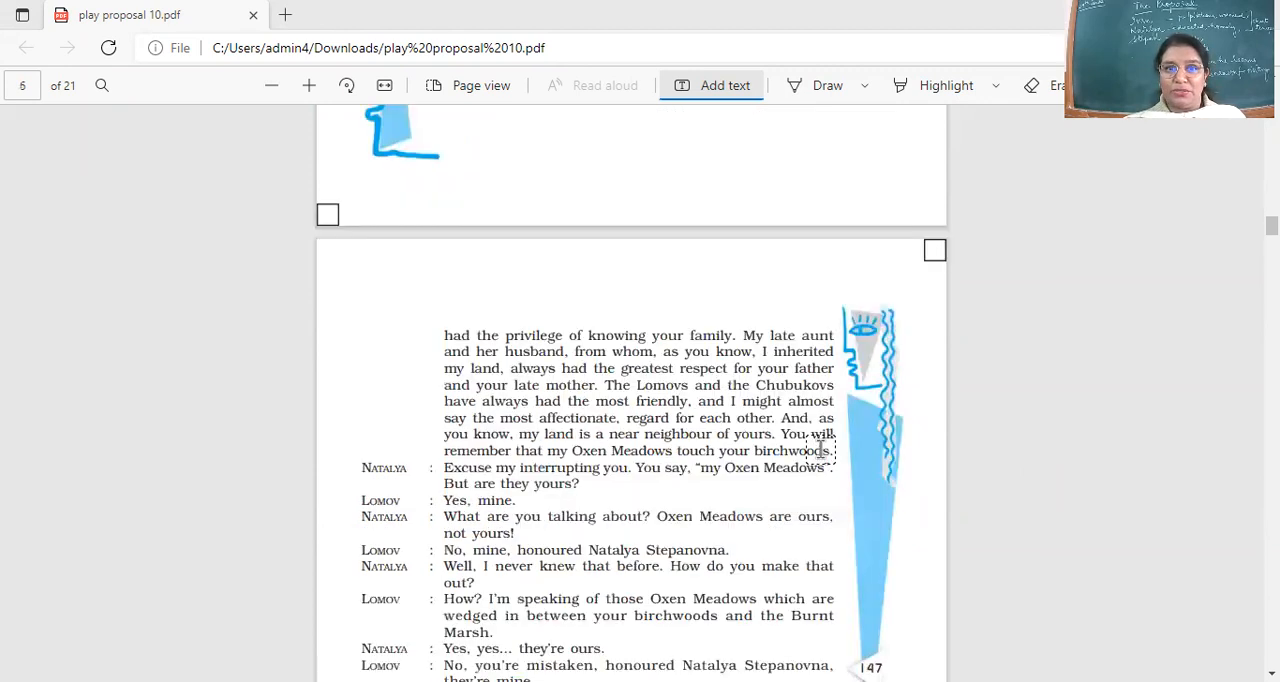
scroll("down", 3)
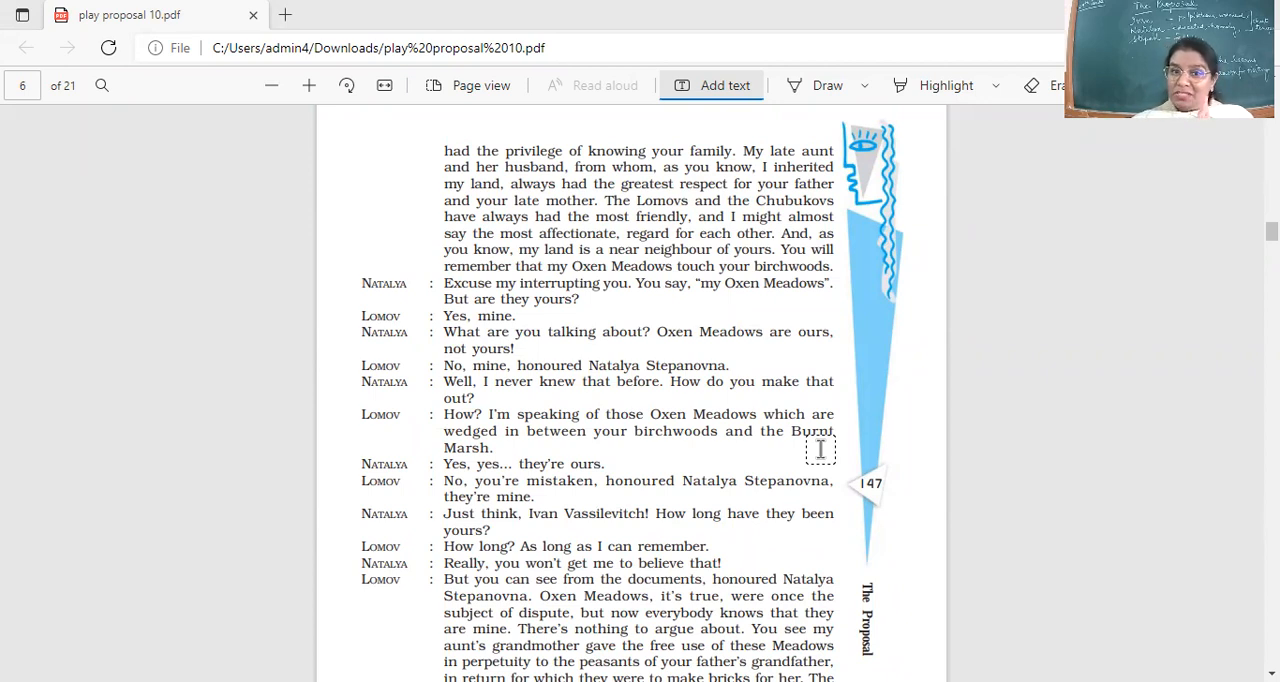
Scroll to the bottom of page 147, ending on Natalya's "It's simply silly!" line
scroll("down", 3)
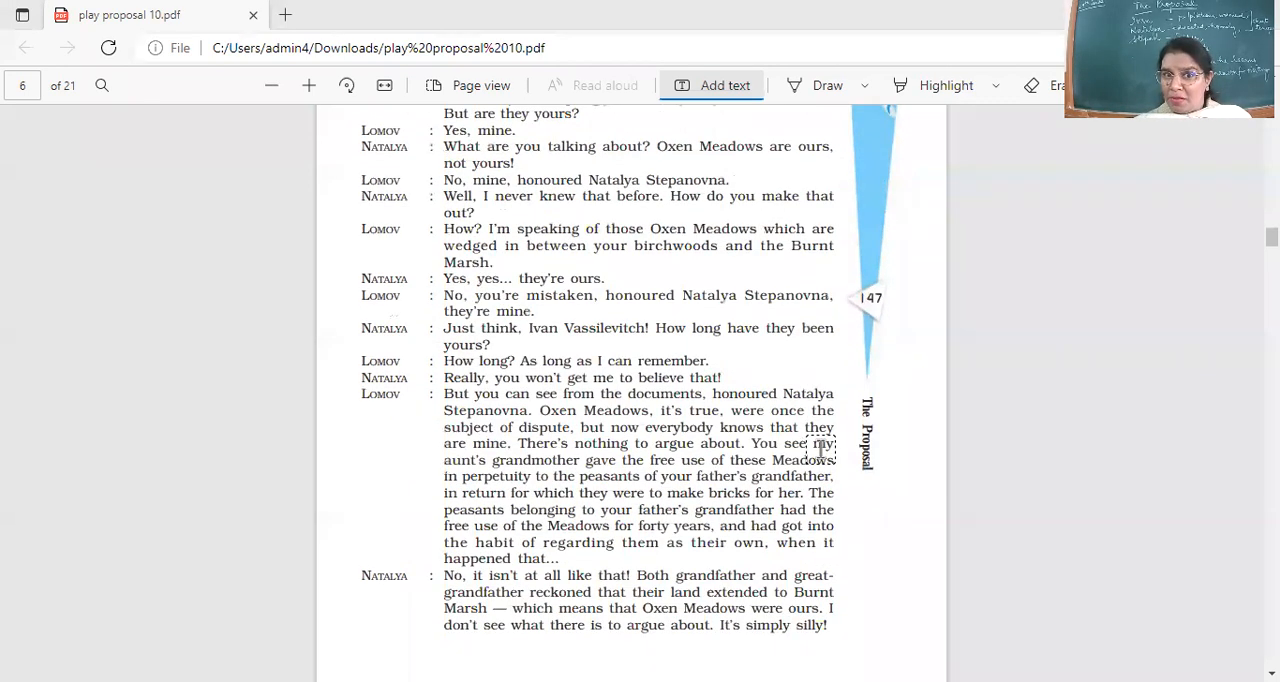
scroll("down", 3)
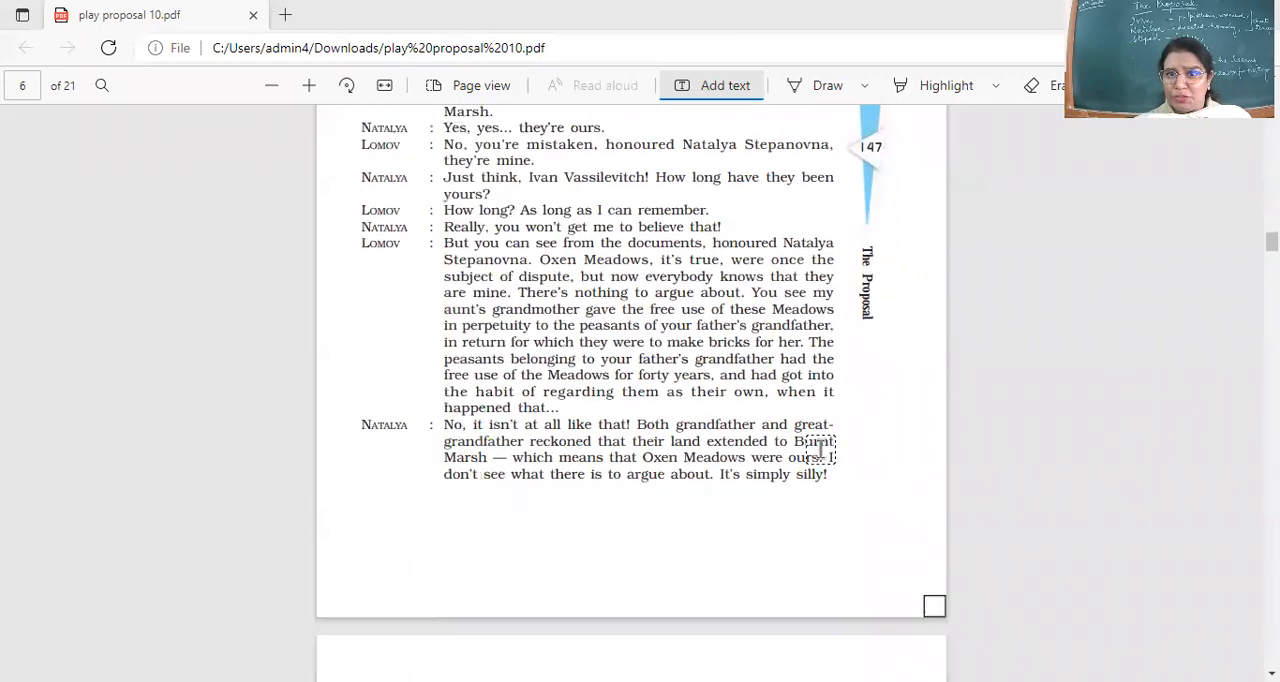
scroll("down", 3)
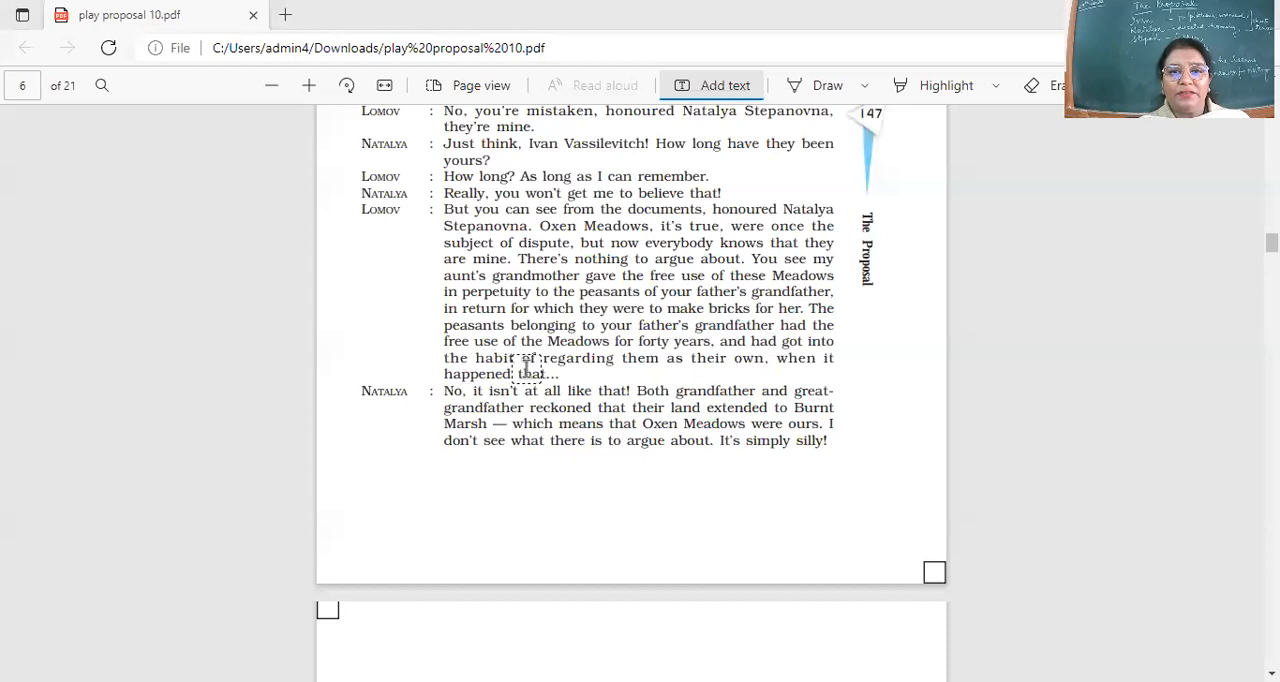
left_click(866, 500)
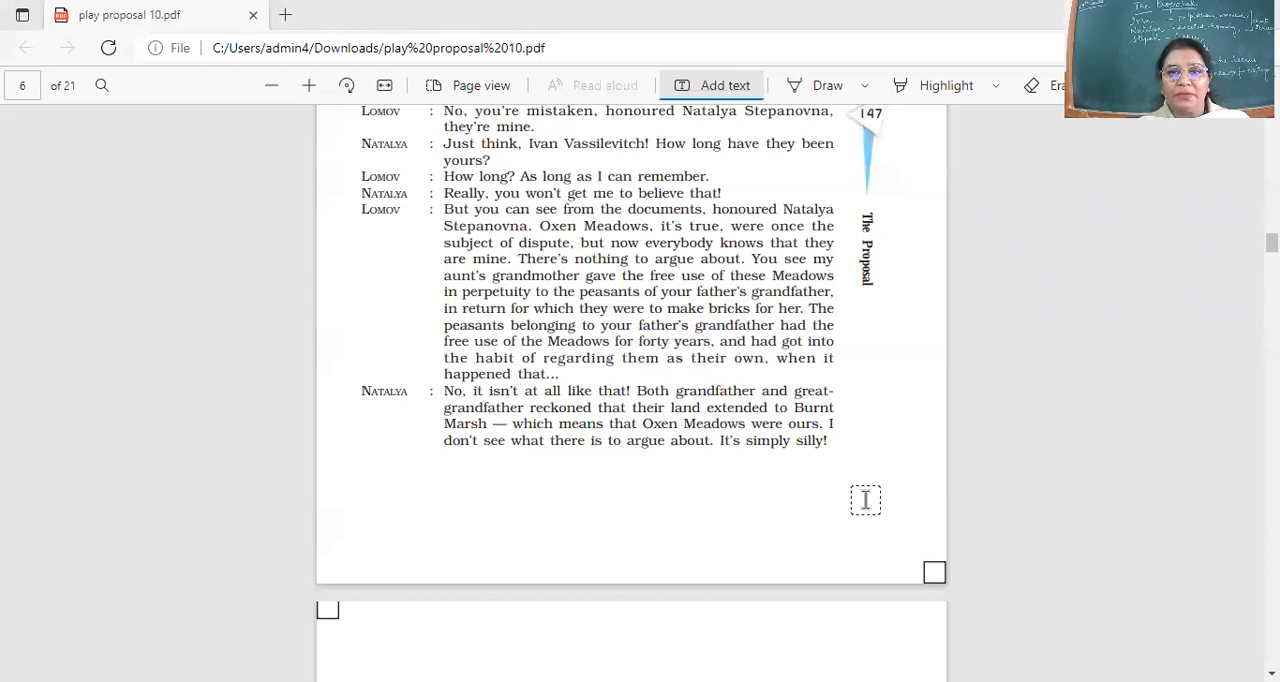
Cancel the empty text box and scroll to the start of page 148's dialogue
left_click(866, 500)
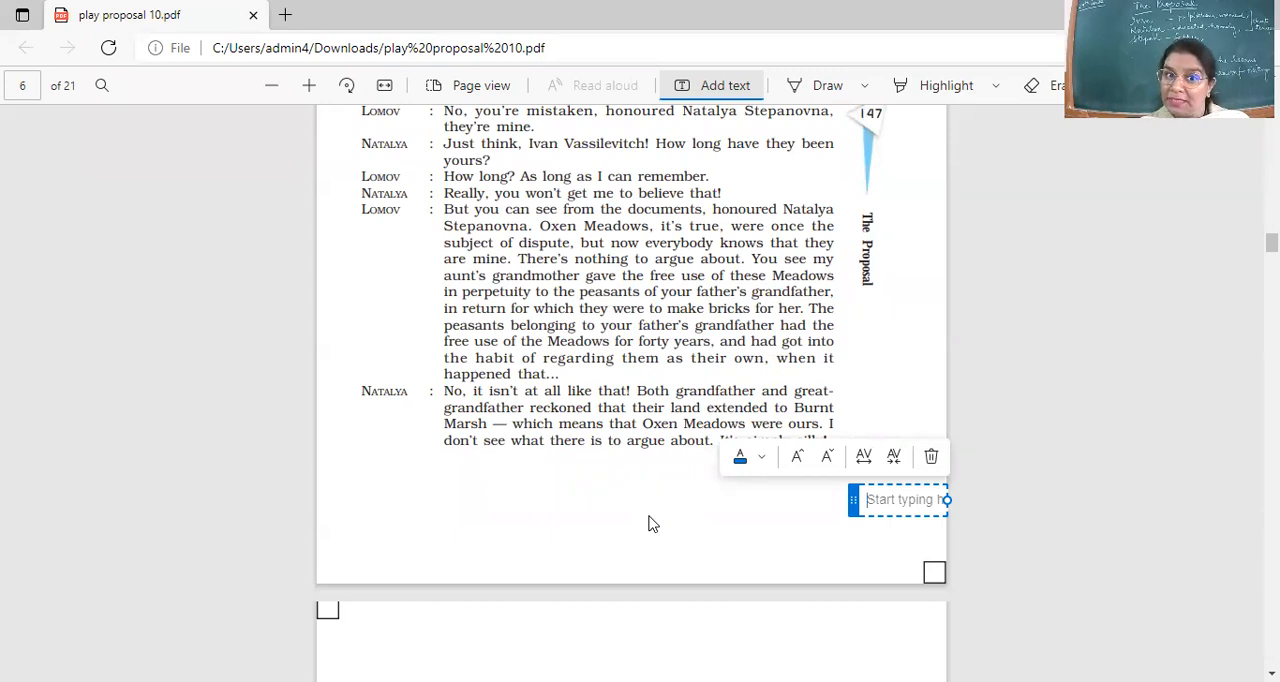
mouse_move(736, 308)
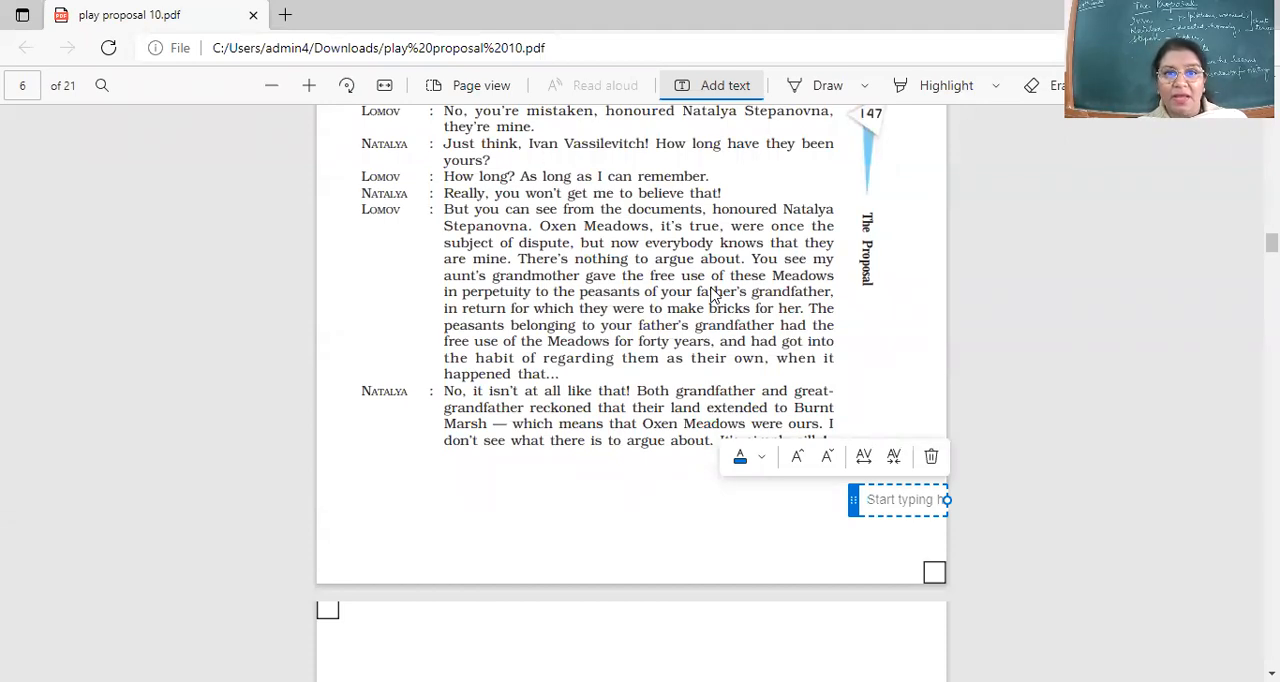
mouse_move(630, 256)
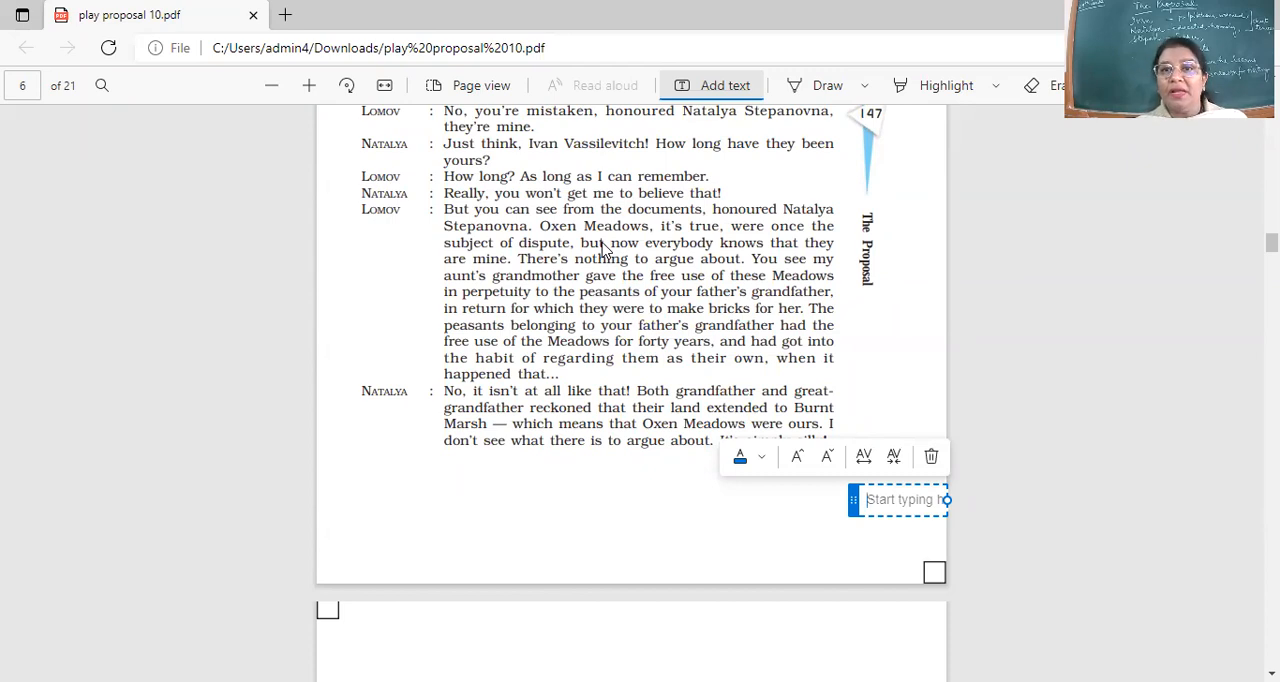
mouse_move(576, 162)
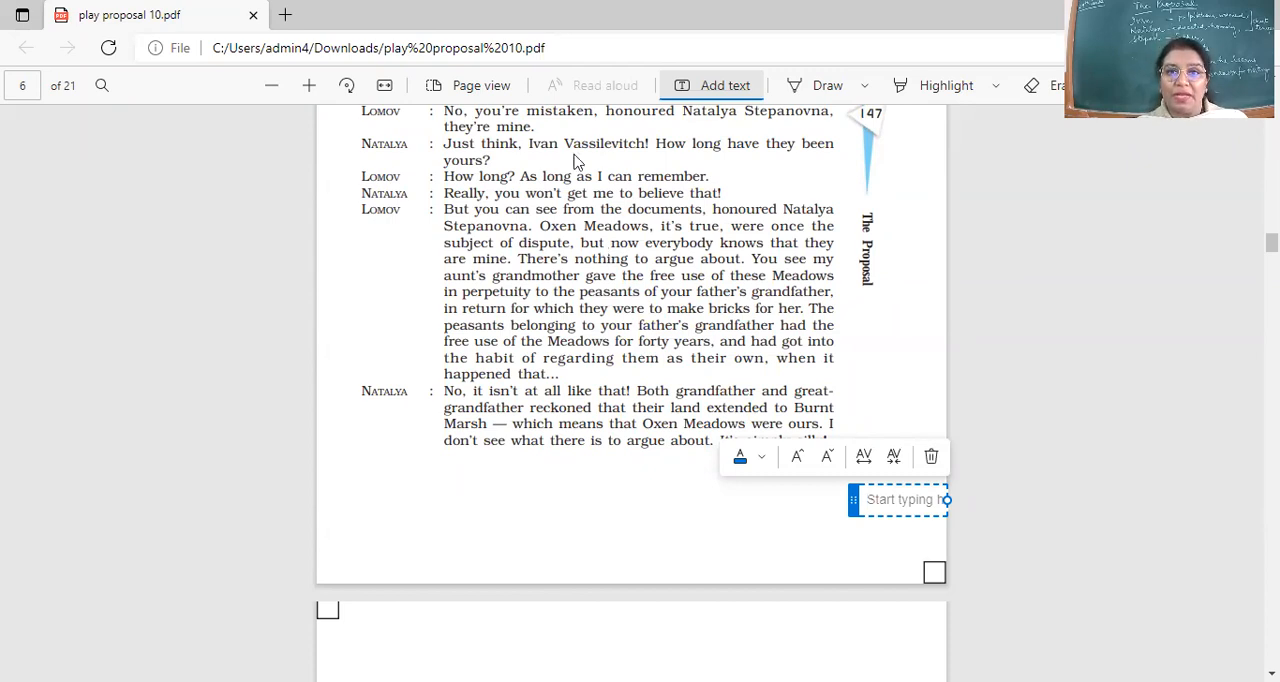
mouse_move(776, 216)
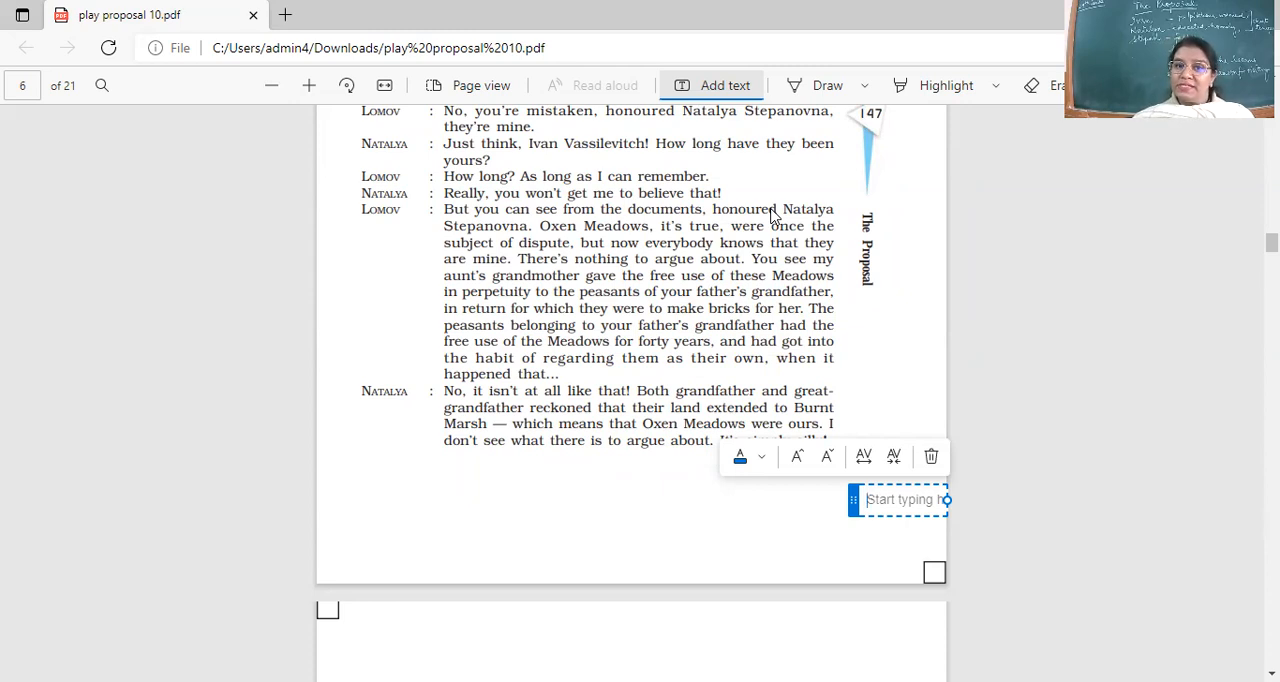
mouse_move(728, 262)
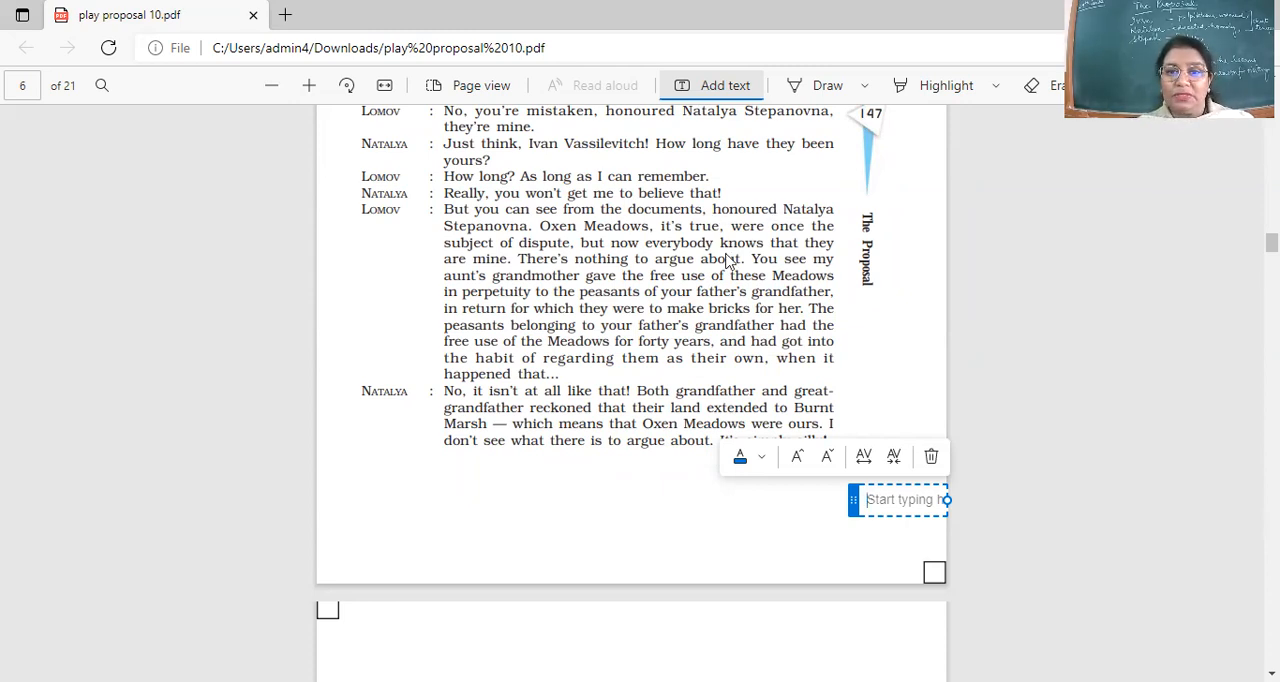
scroll("down", 3)
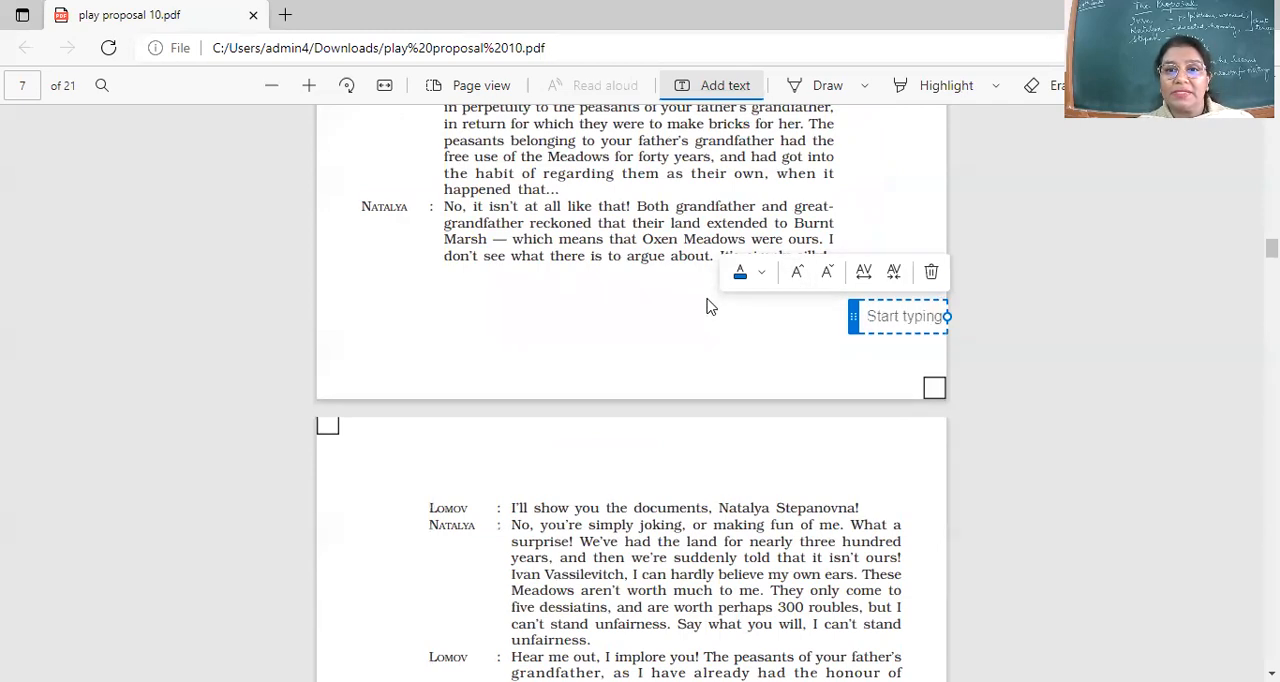
mouse_move(696, 260)
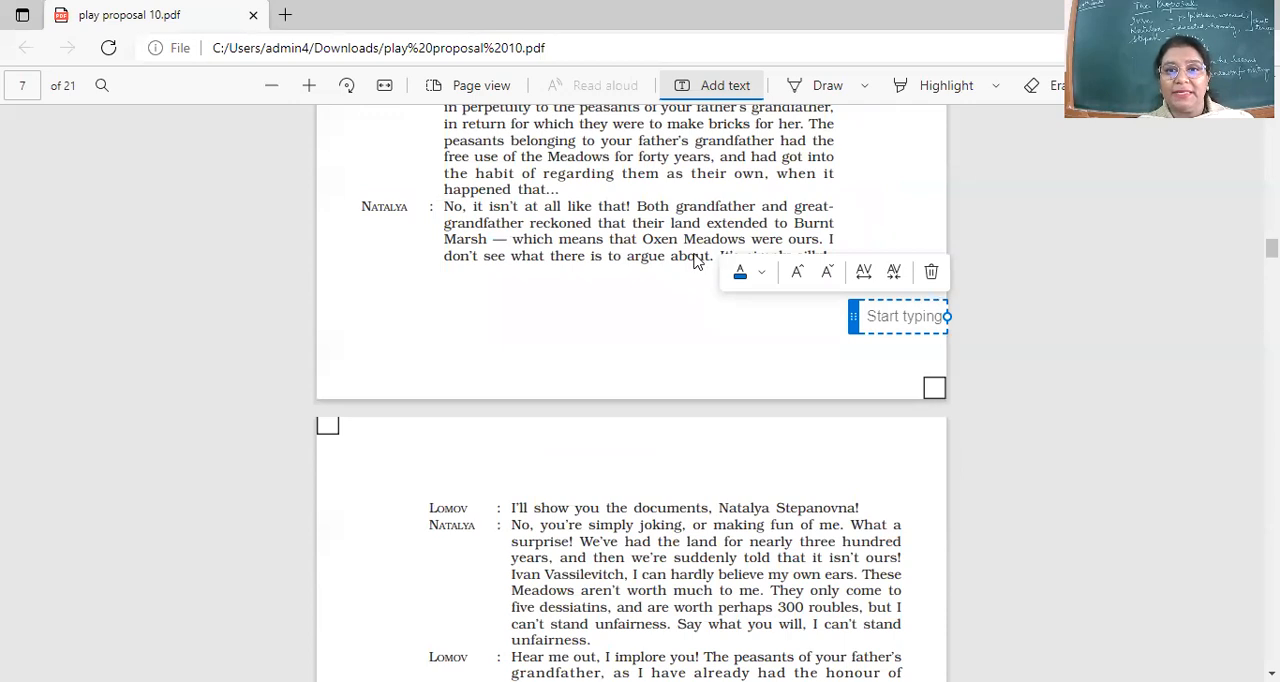
mouse_move(688, 274)
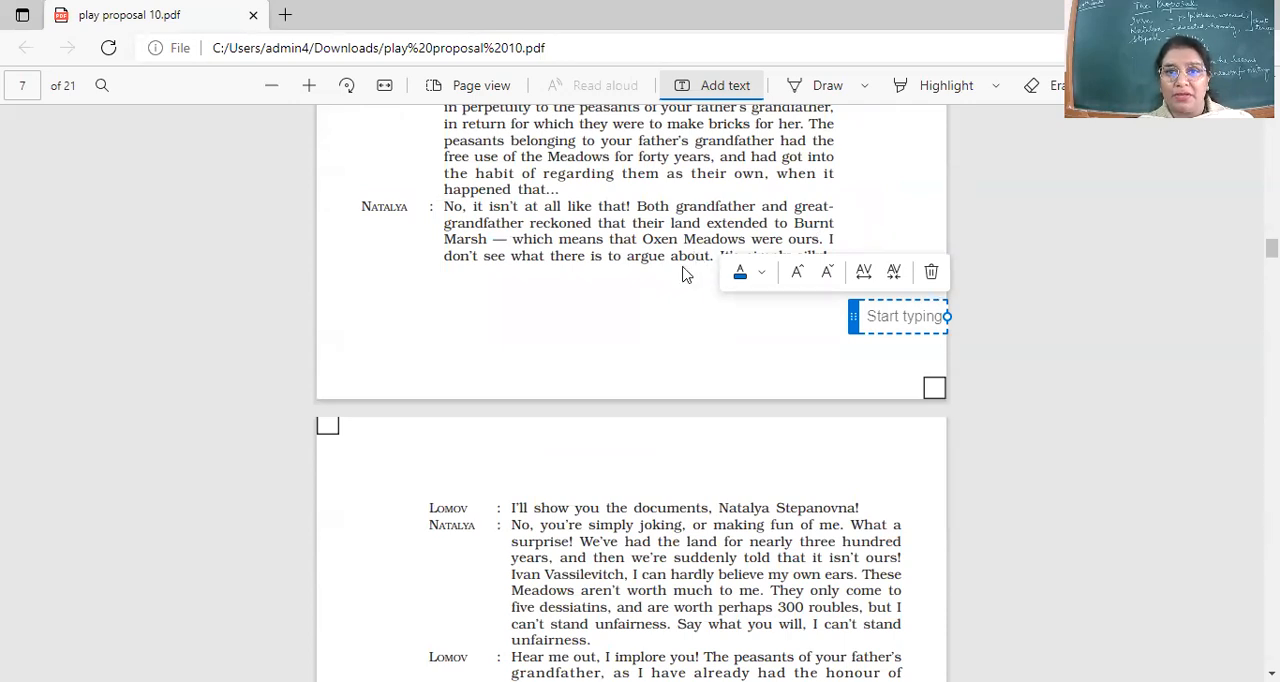
mouse_move(672, 276)
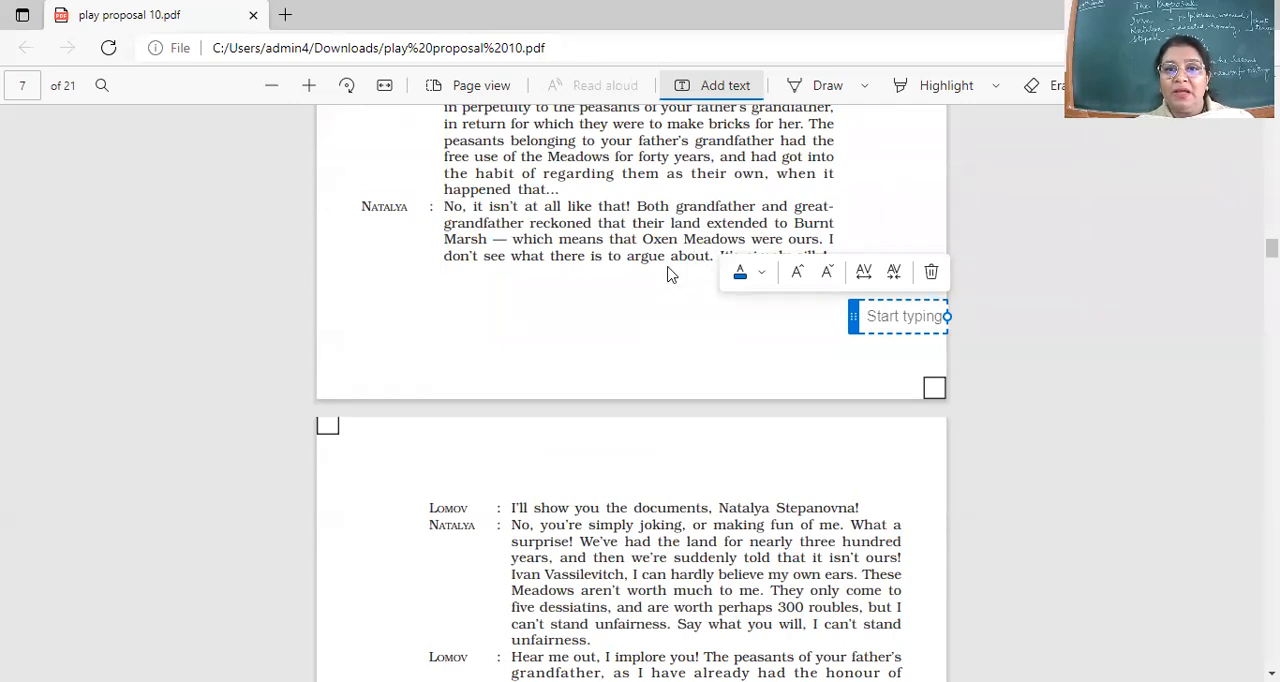
mouse_move(684, 276)
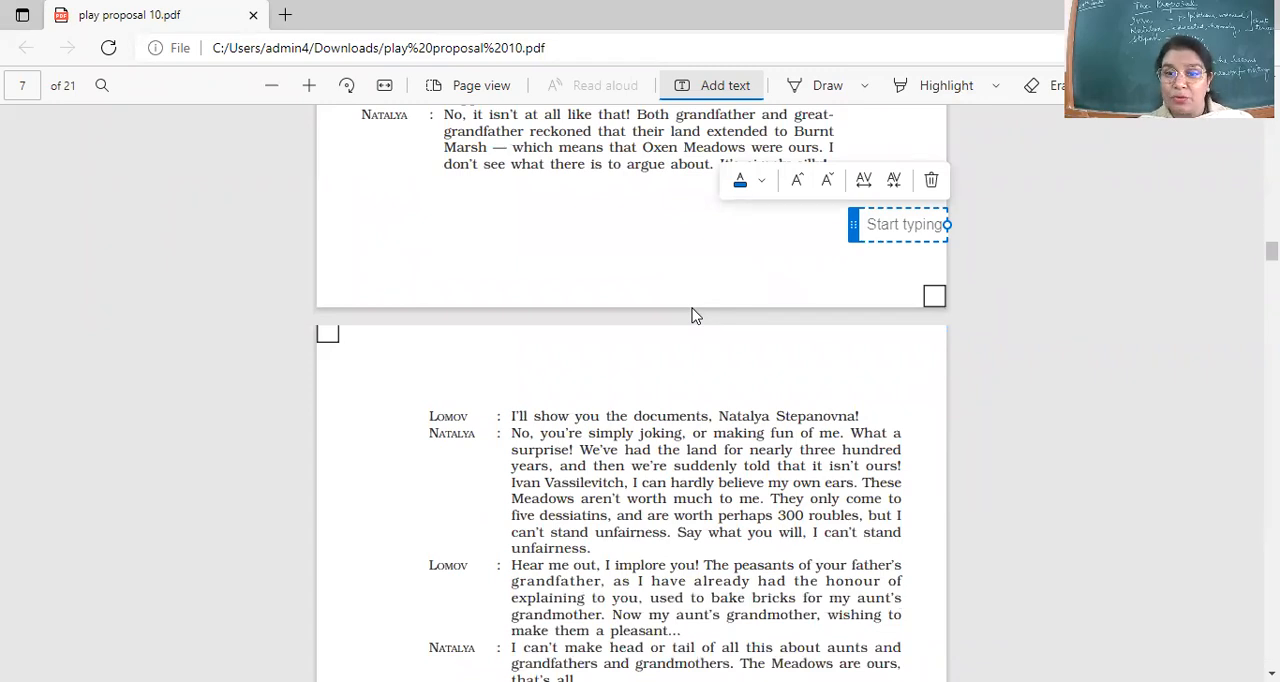
scroll("down", 3)
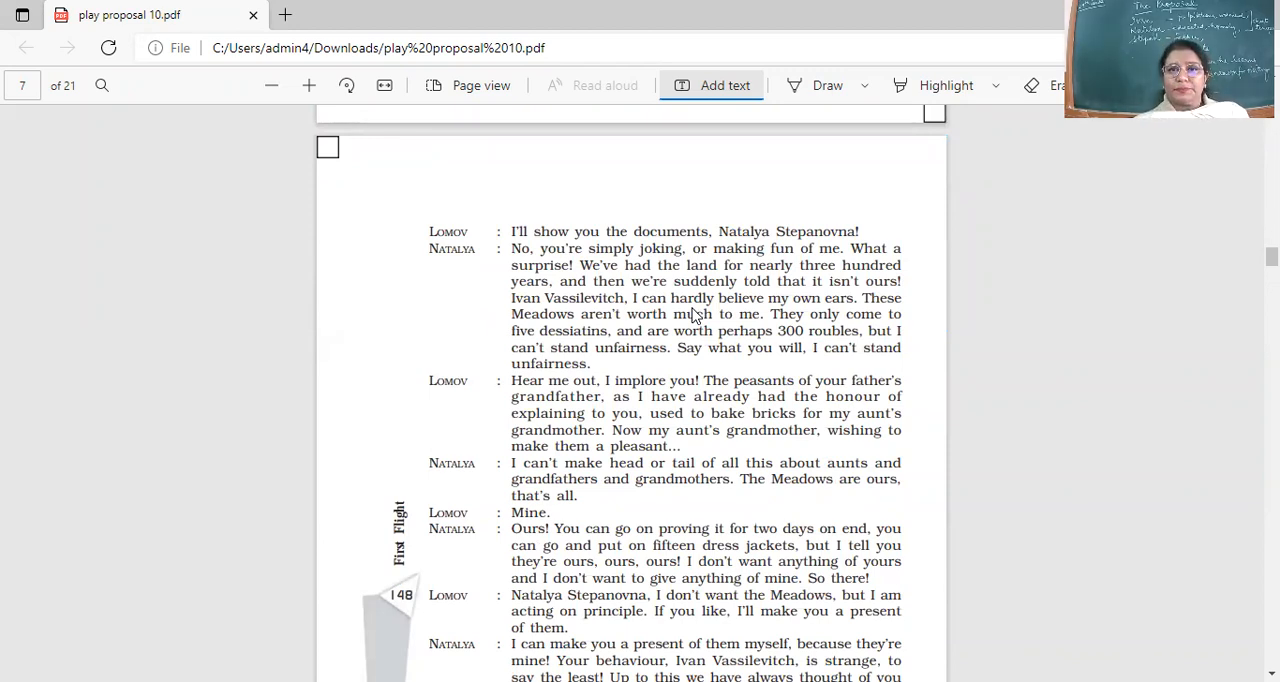
mouse_move(698, 94)
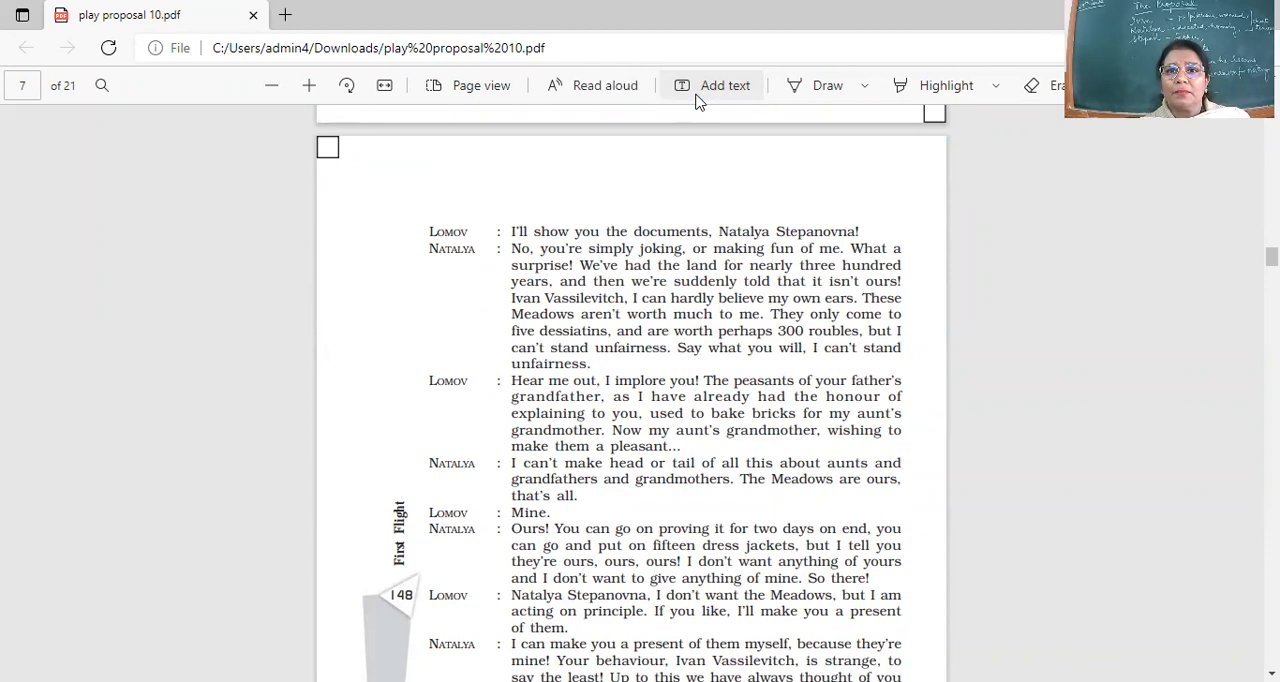
scroll("up", 3)
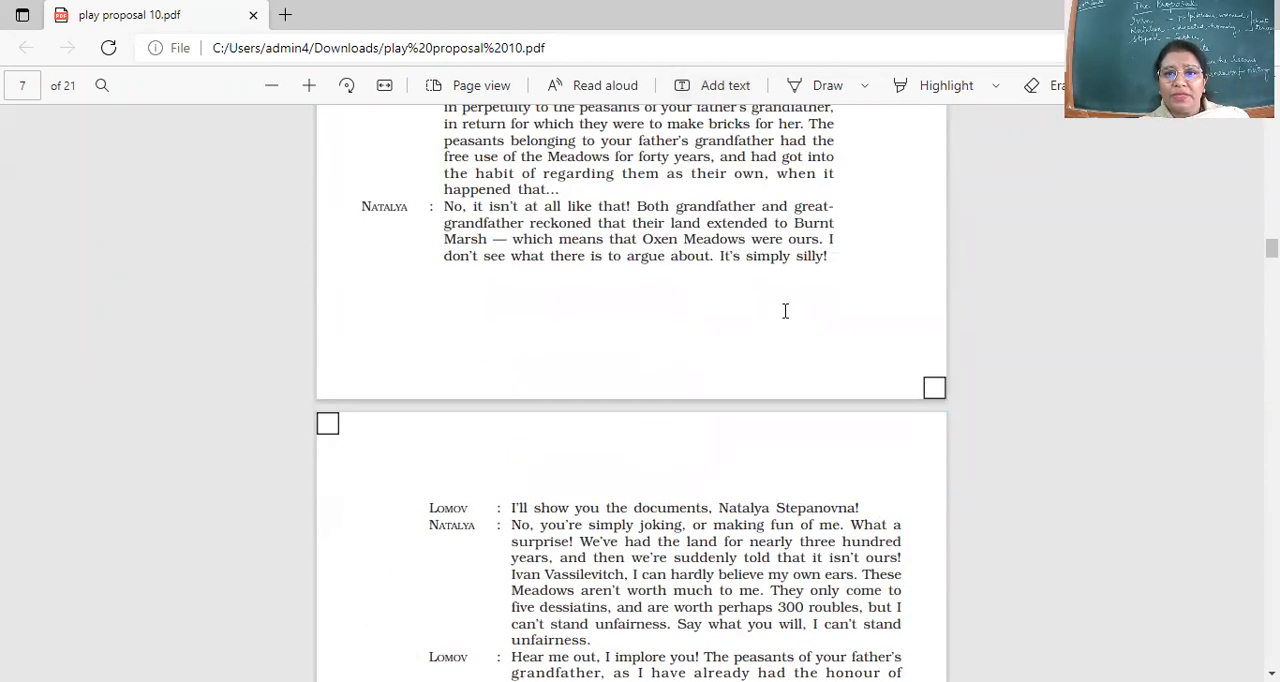
Scroll page 148 into view from "I'll show you the documents" onward
scroll("down", 3)
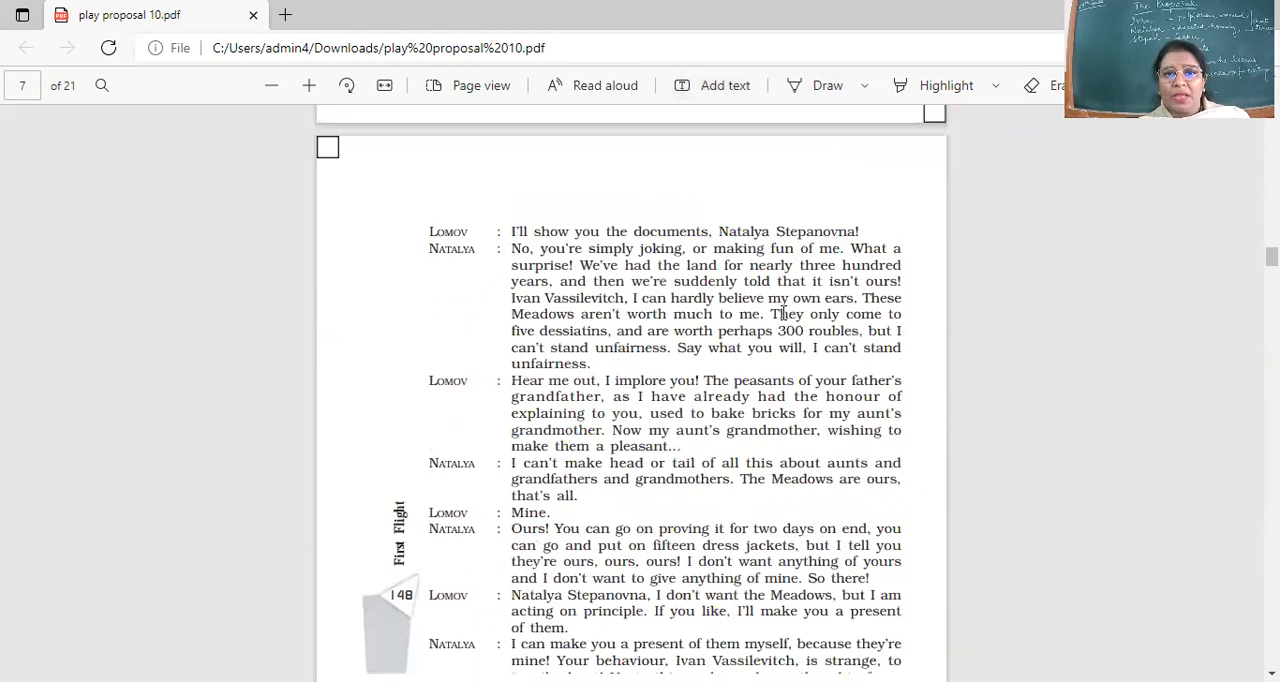
scroll("down", 3)
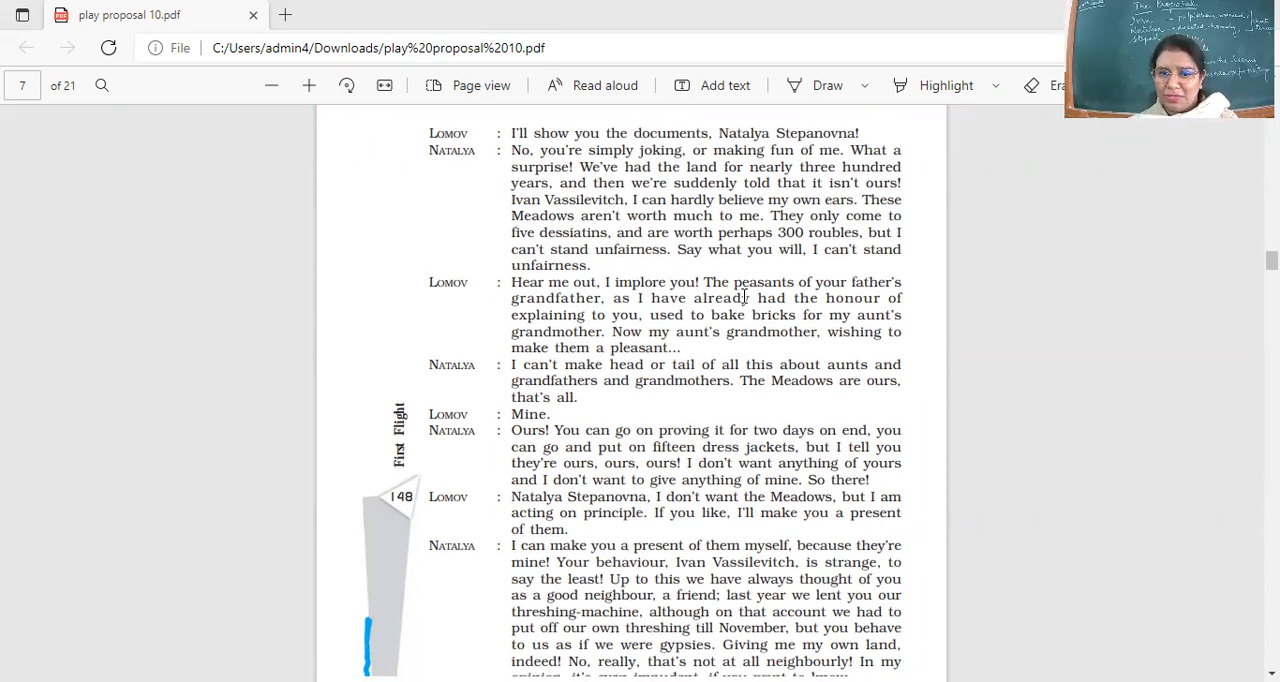
Scroll to the bottom of page 148, ending on Lomov's "Mine!"
scroll("down", 3)
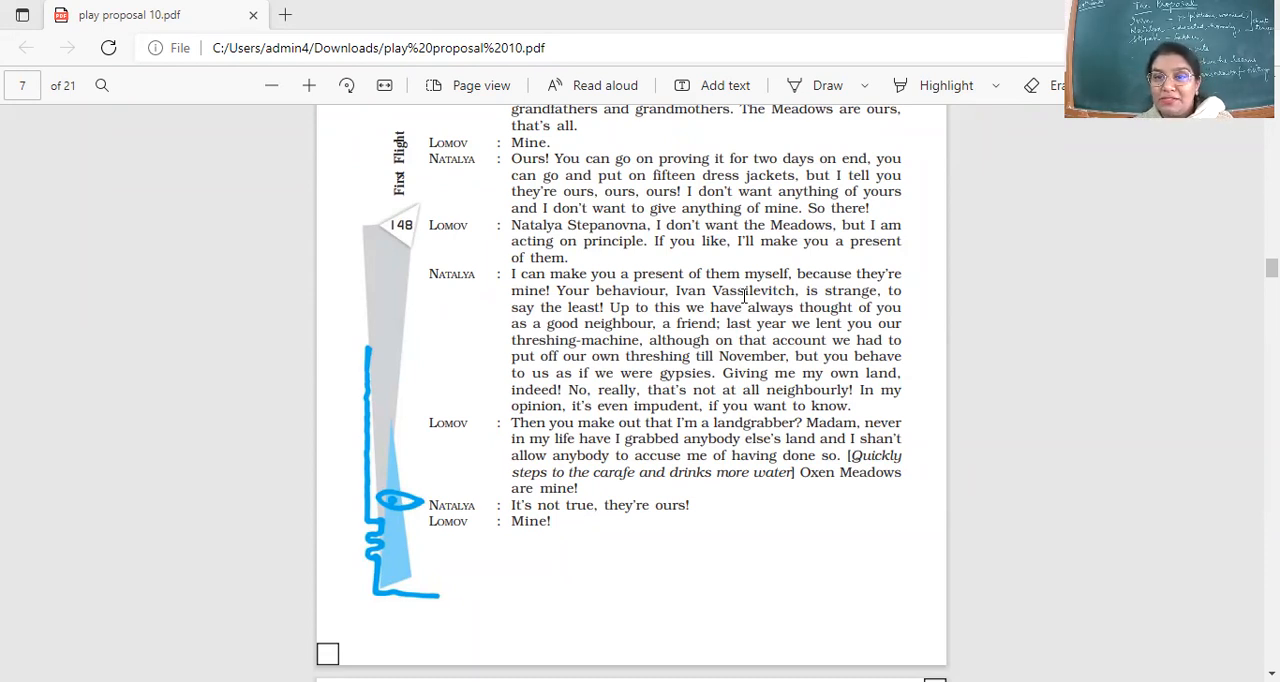
Scroll down to page 150, opening with Lomov and Chubukov arguing over the Meadows
scroll("down", 3)
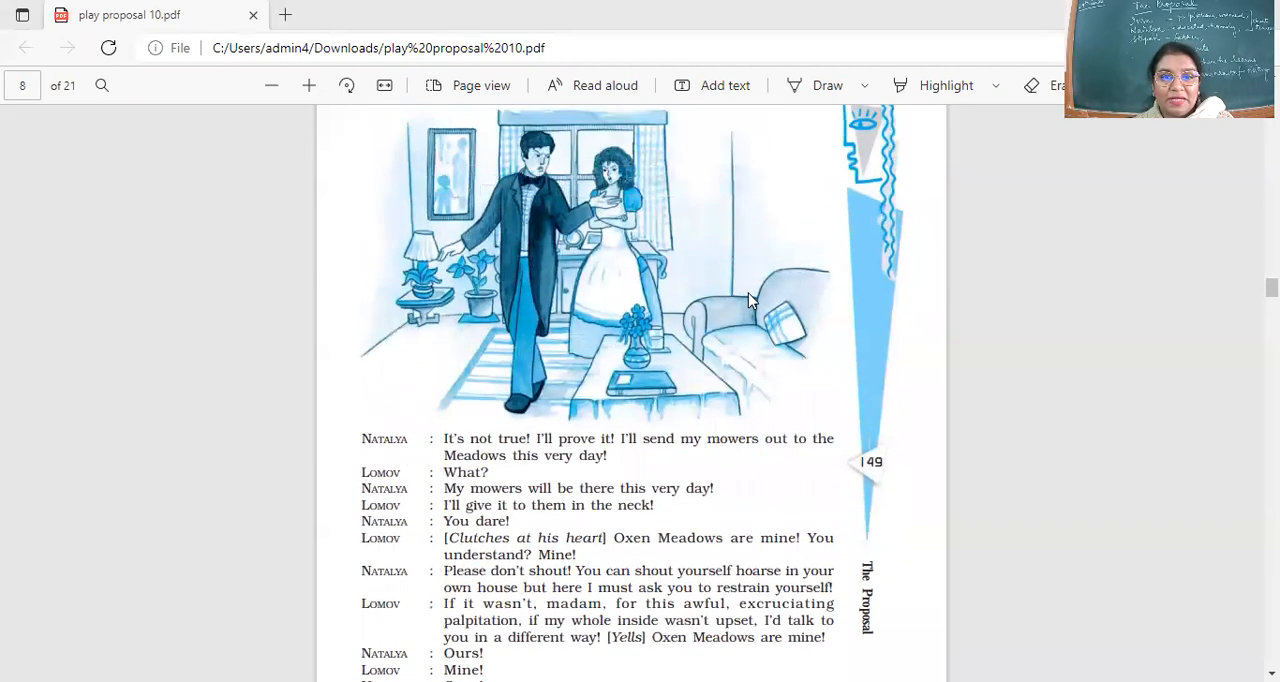
mouse_move(540, 268)
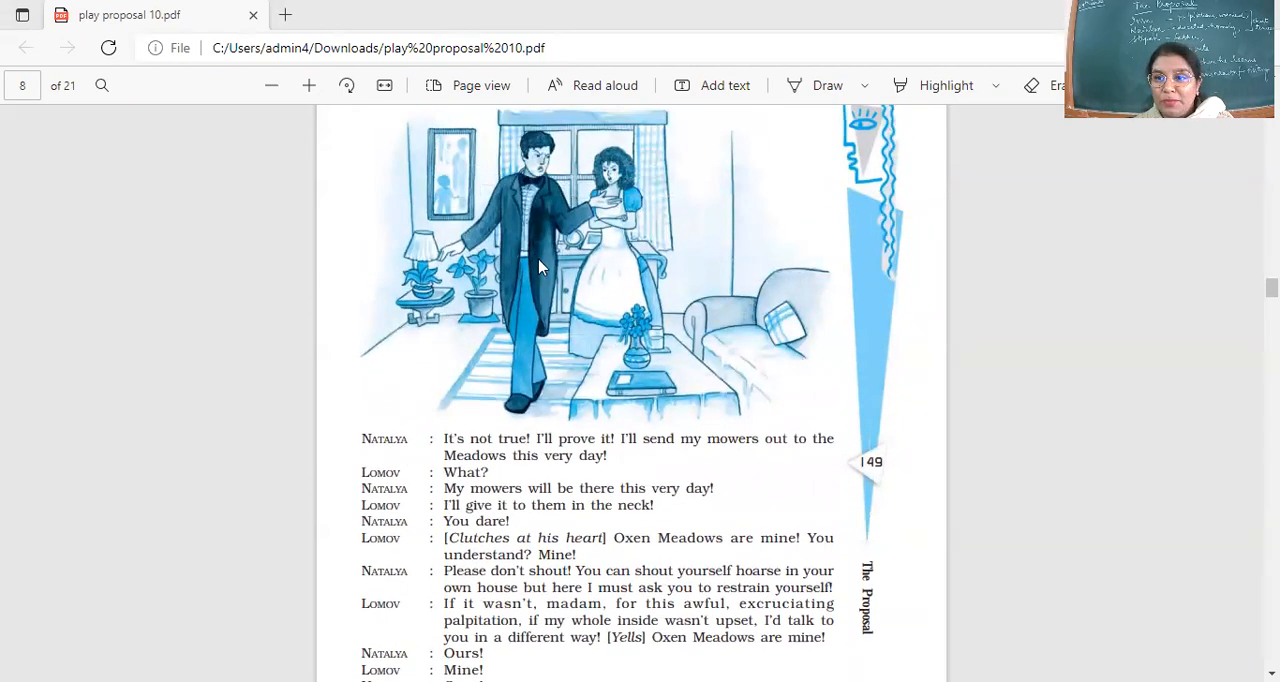
mouse_move(688, 278)
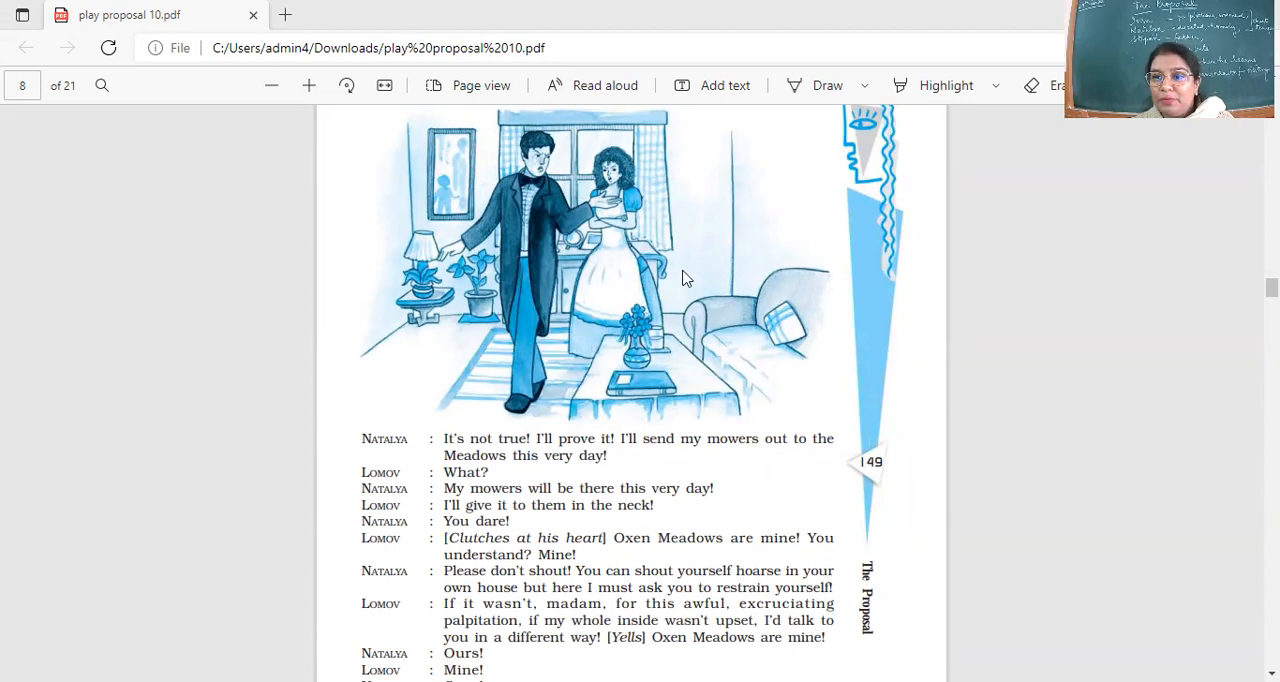
scroll("down", 3)
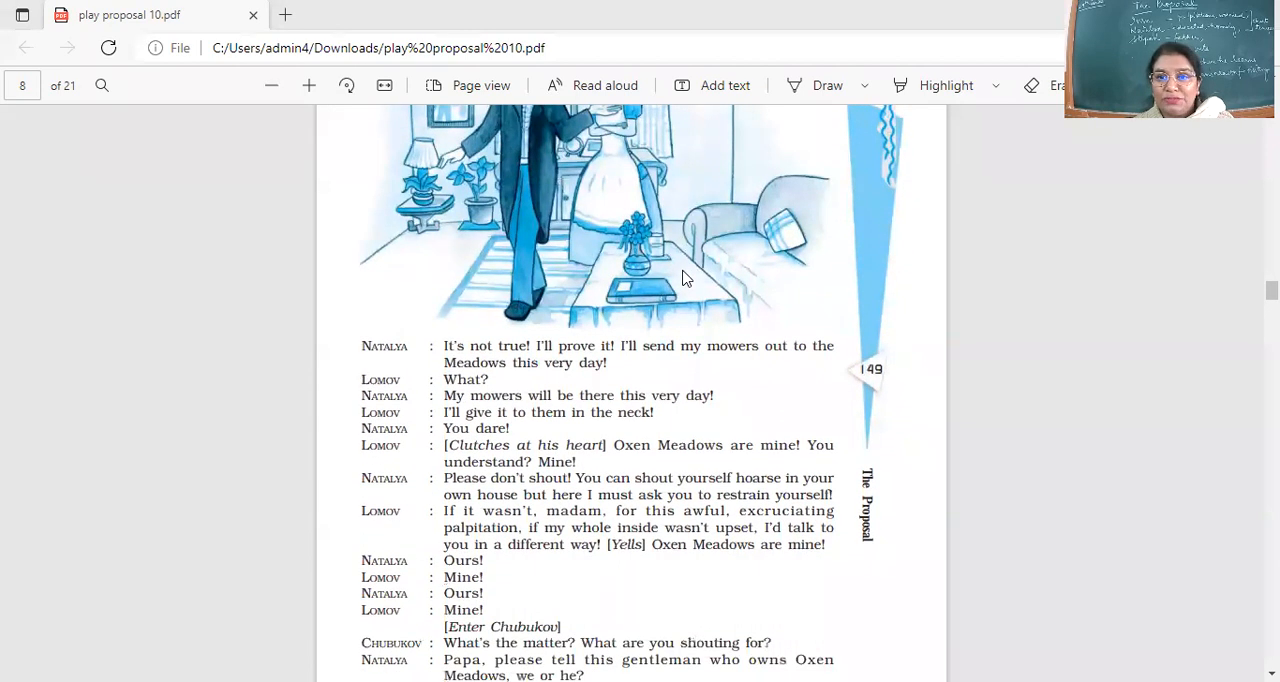
scroll("down", 3)
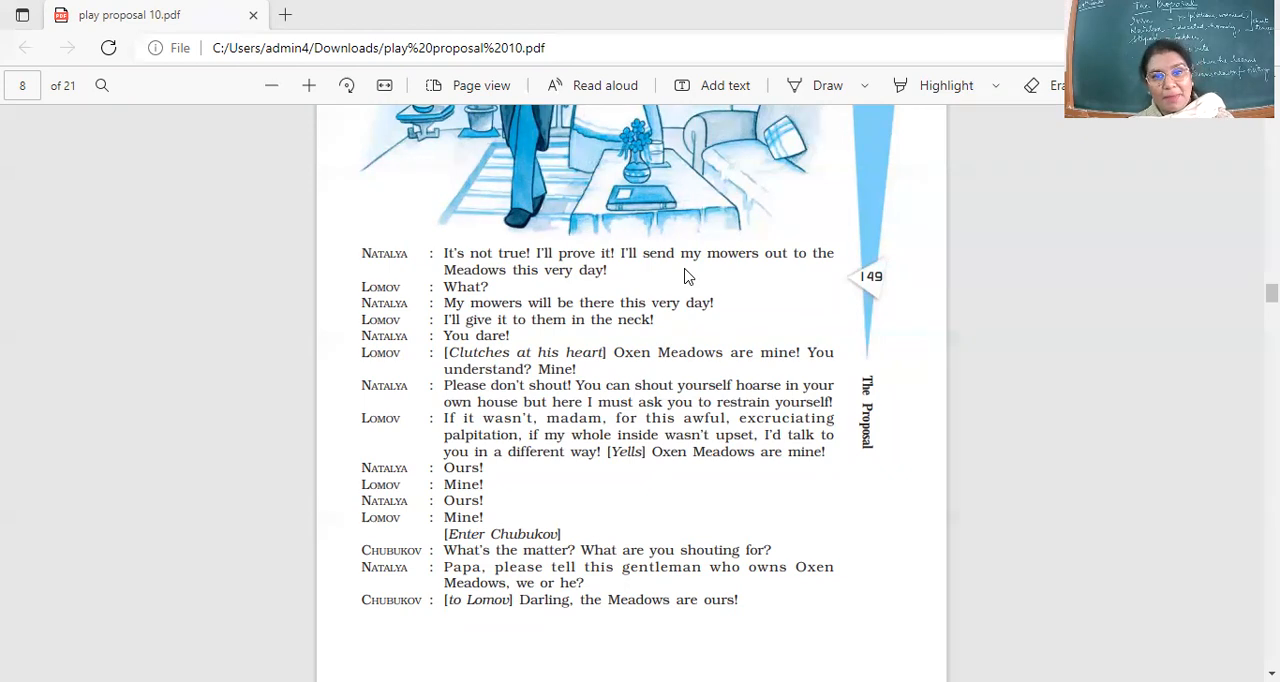
scroll("down", 3)
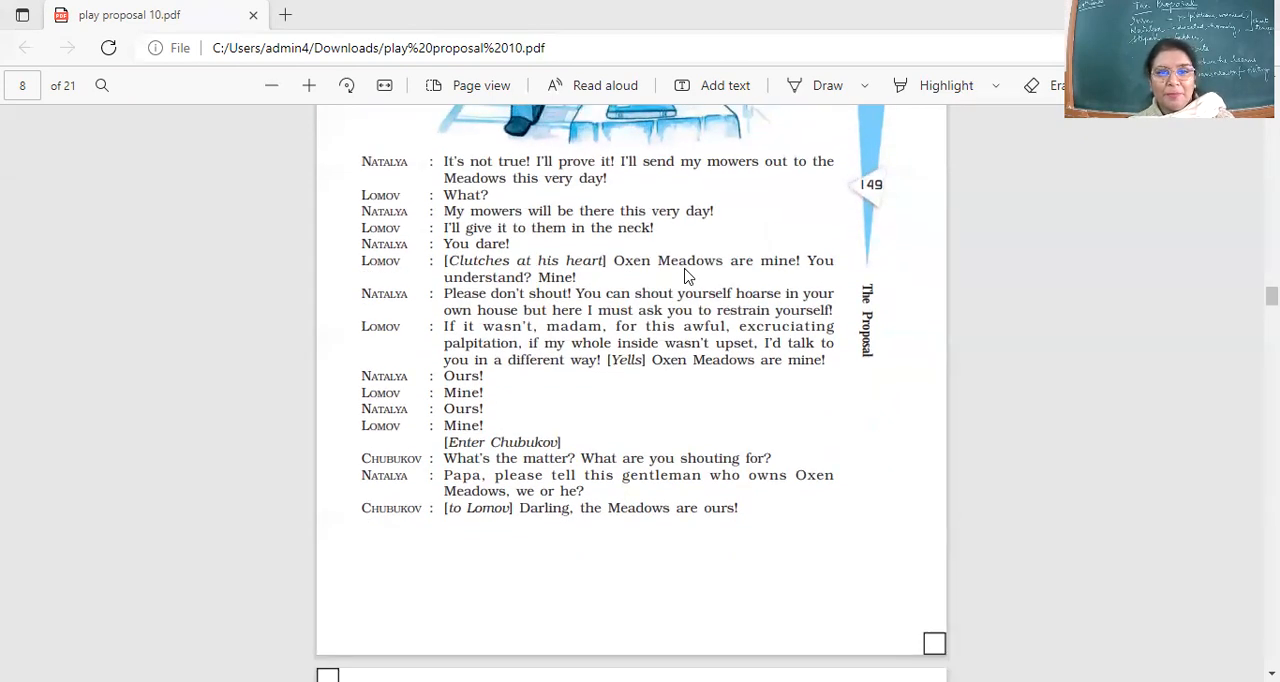
mouse_move(544, 458)
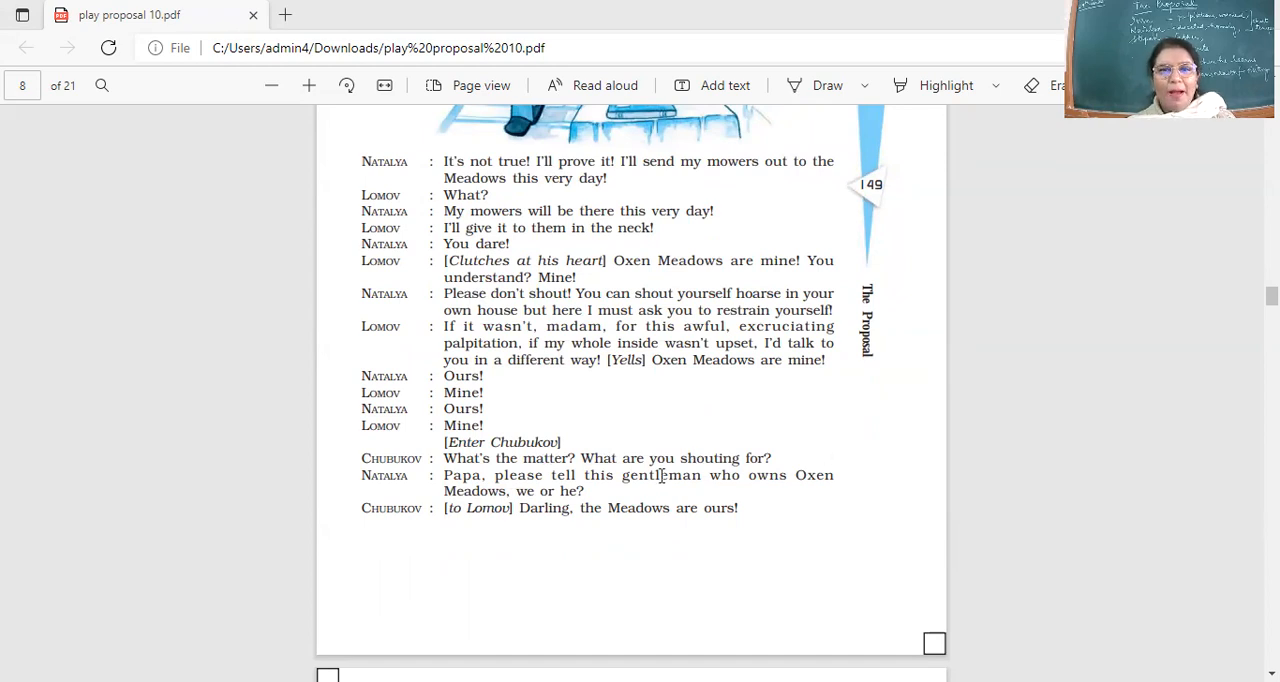
mouse_move(724, 472)
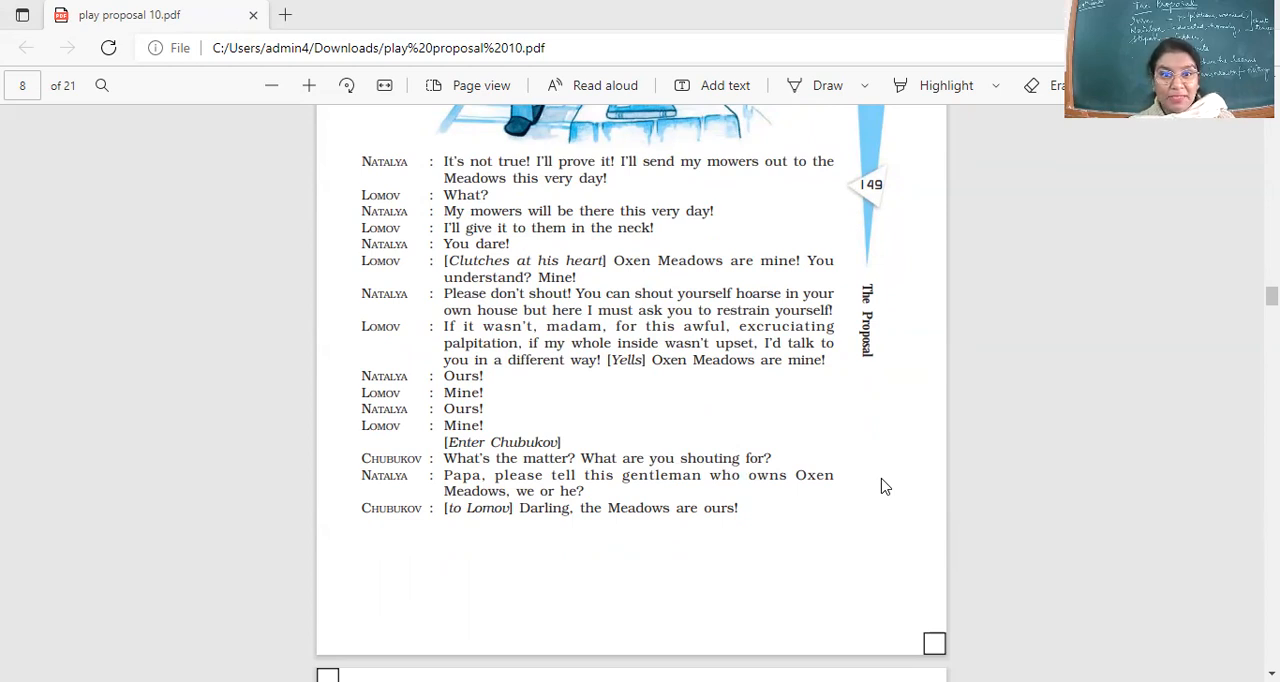
scroll("down", 3)
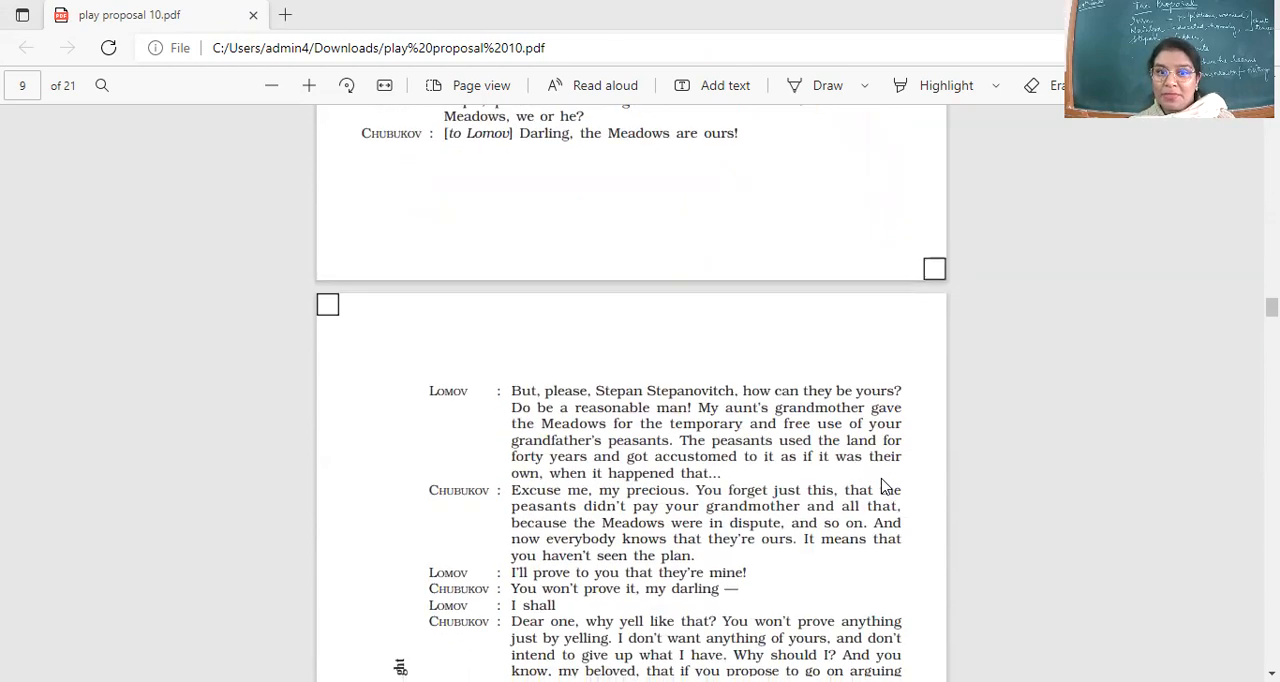
scroll("down", 3)
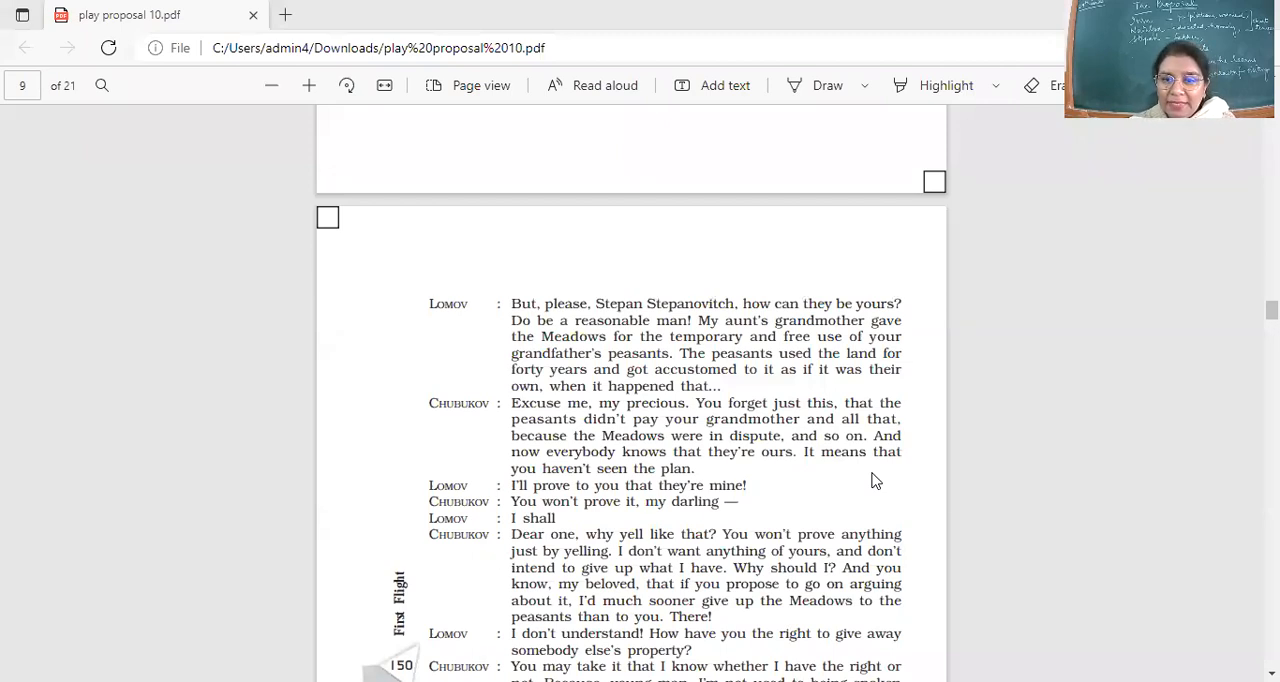
Scroll down to Chubukov's "To court? You can take it to court" reply
scroll("down", 3)
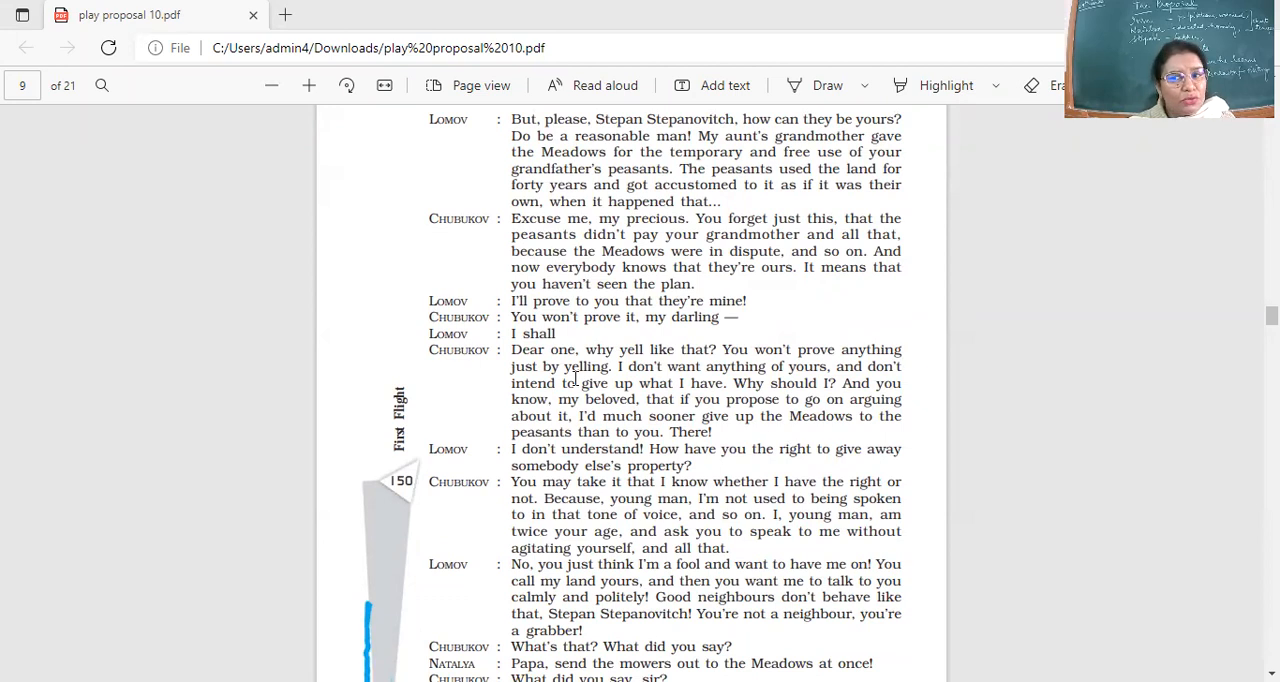
mouse_move(472, 404)
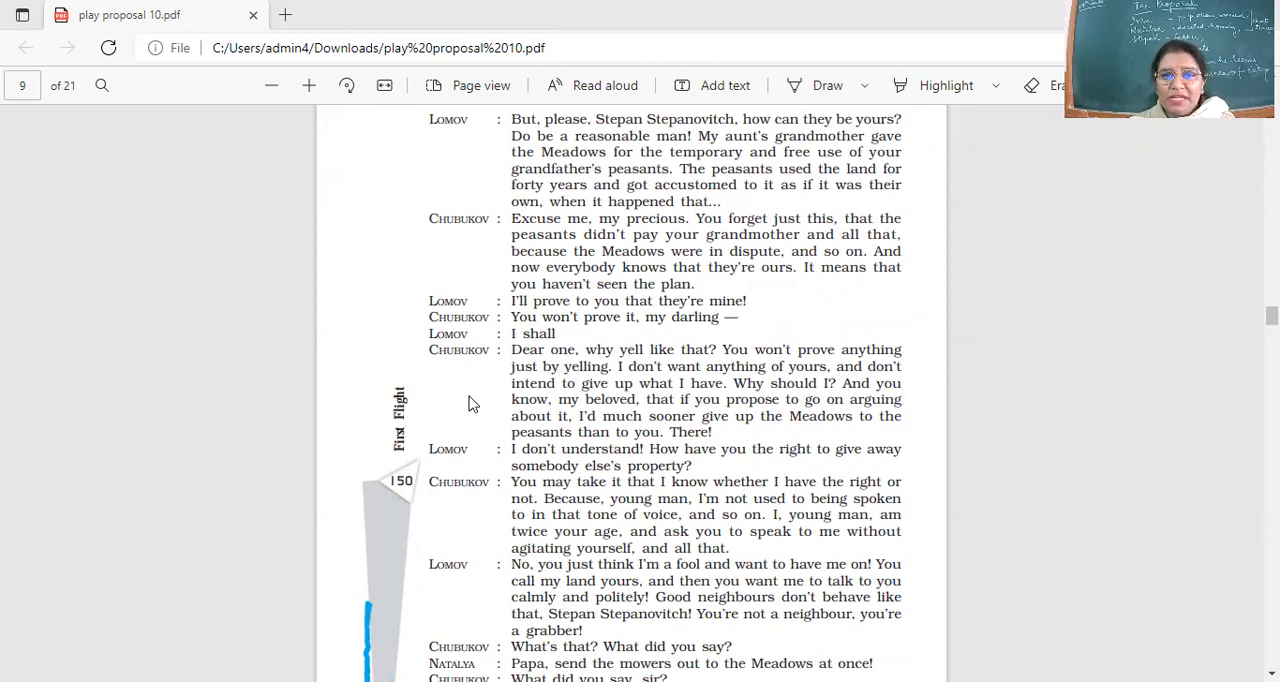
mouse_move(840, 396)
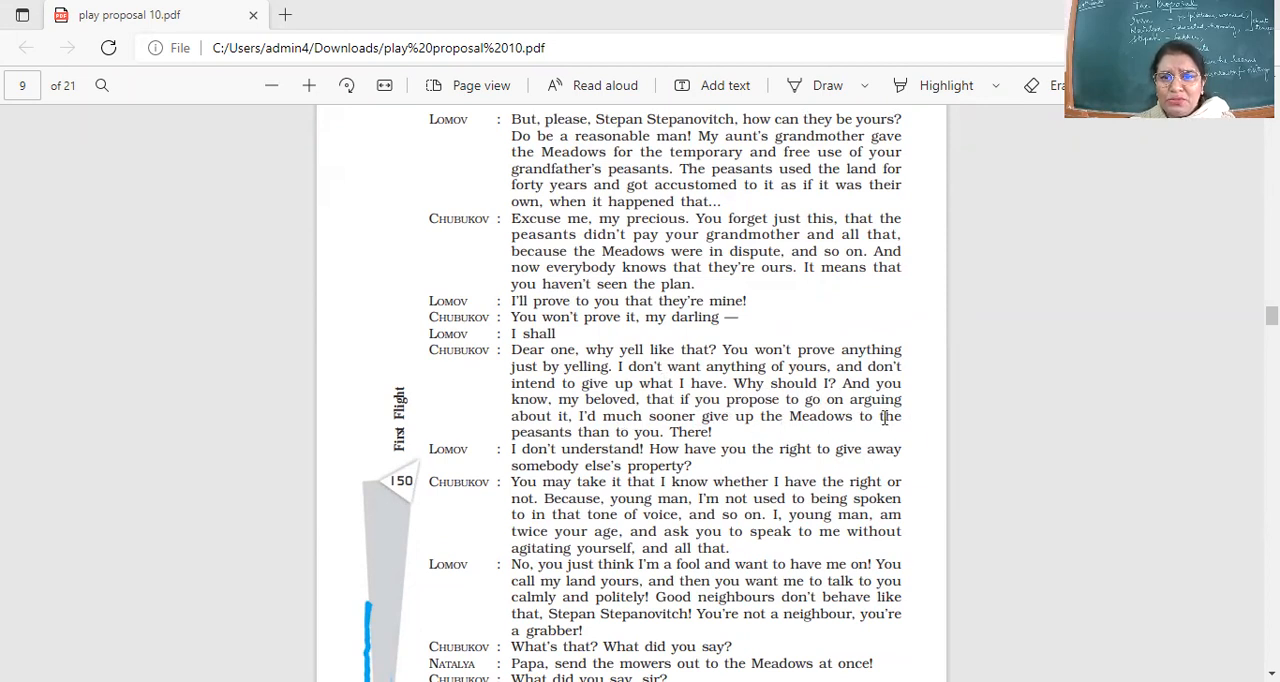
scroll("down", 3)
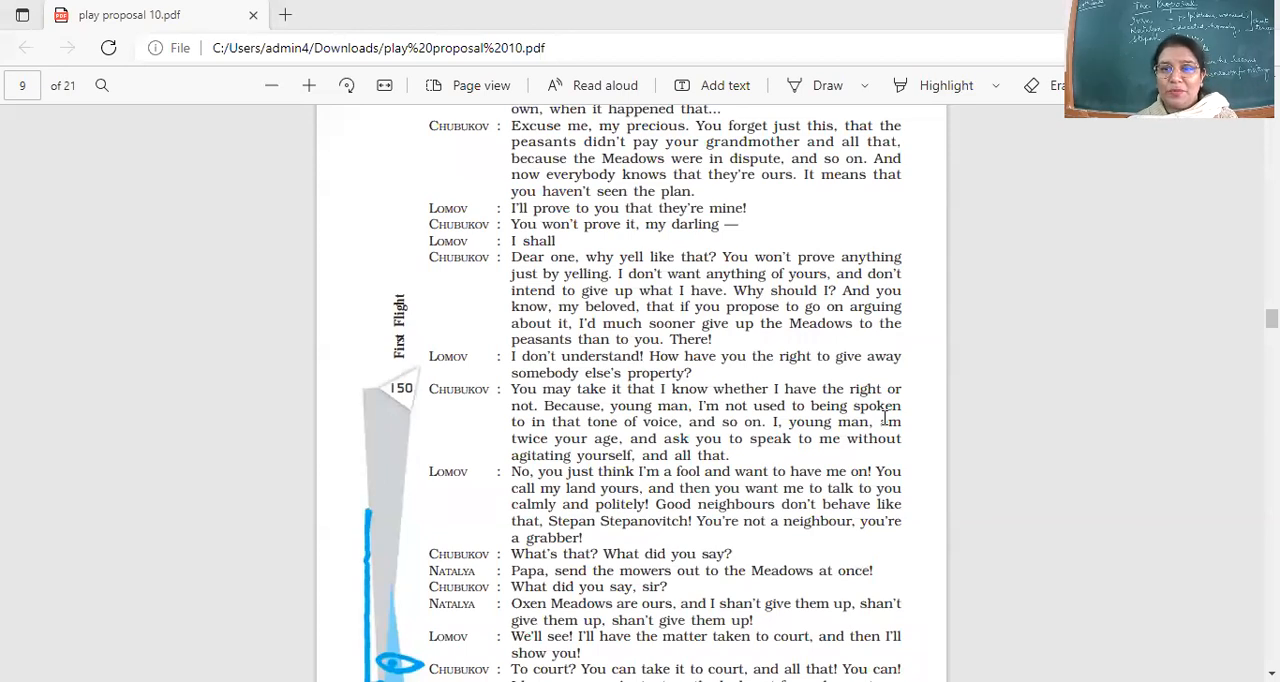
Scroll to the end of page 150, where Chubukov says Lomov can take it to court
scroll("down", 3)
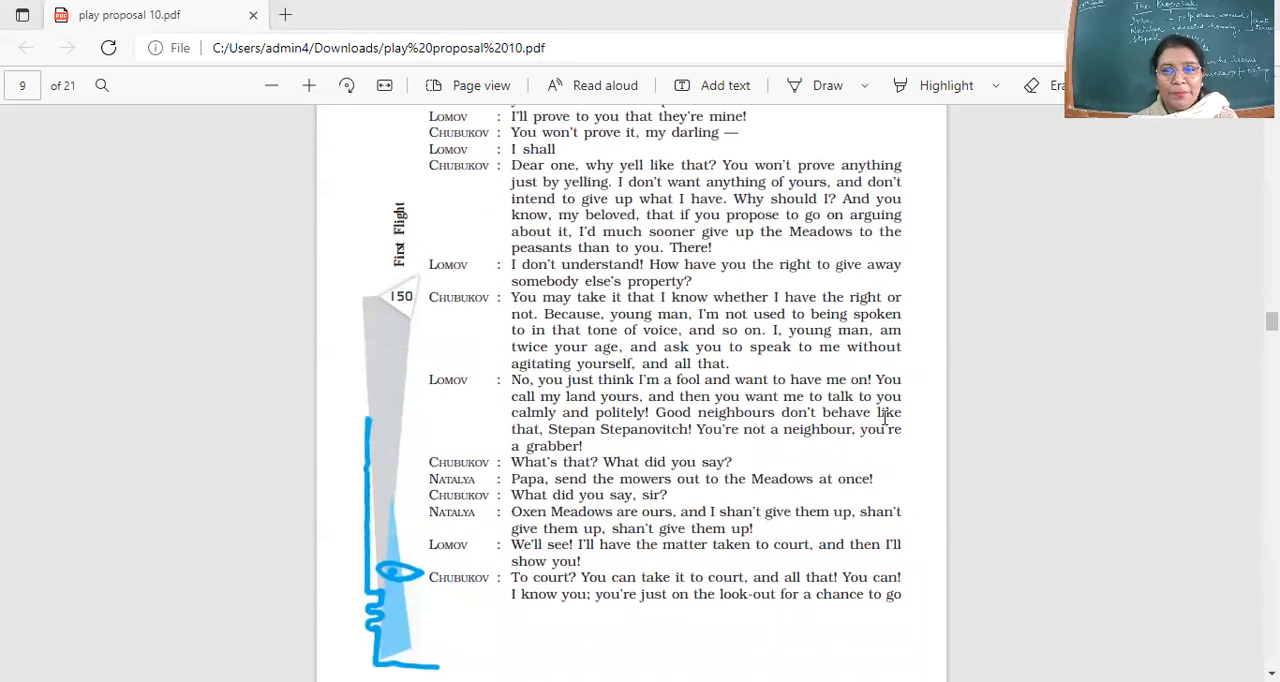
scroll("down", 3)
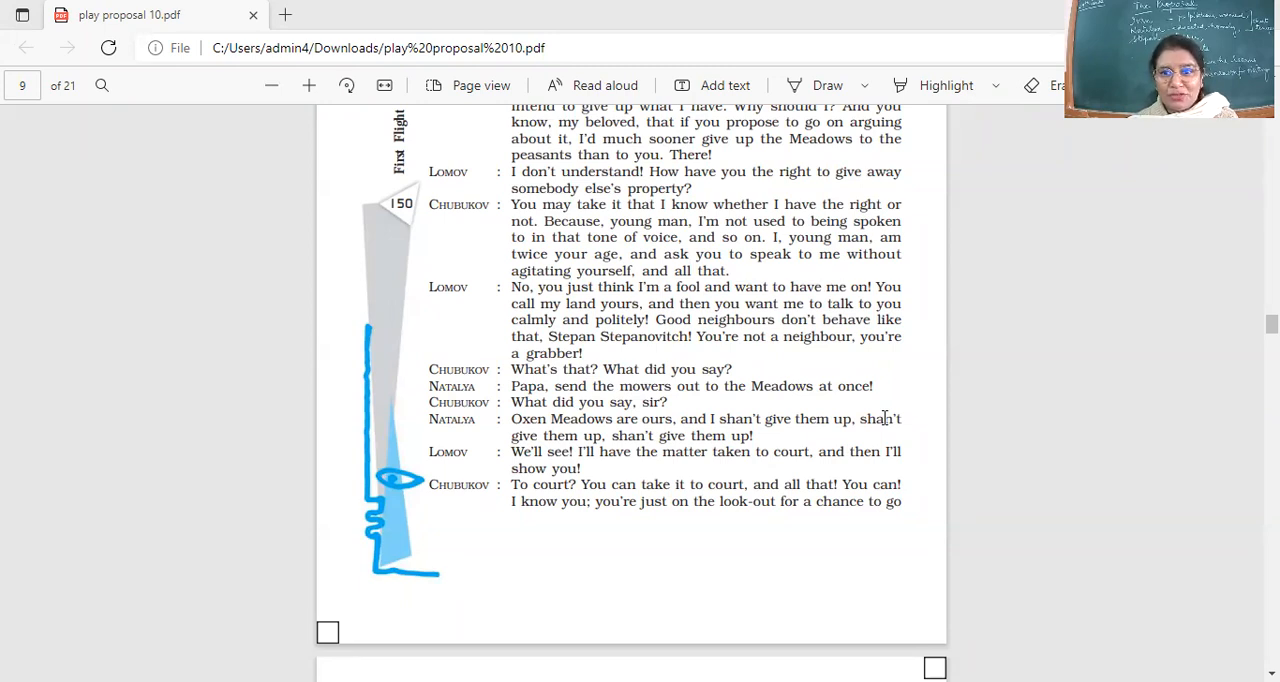
scroll("down", 3)
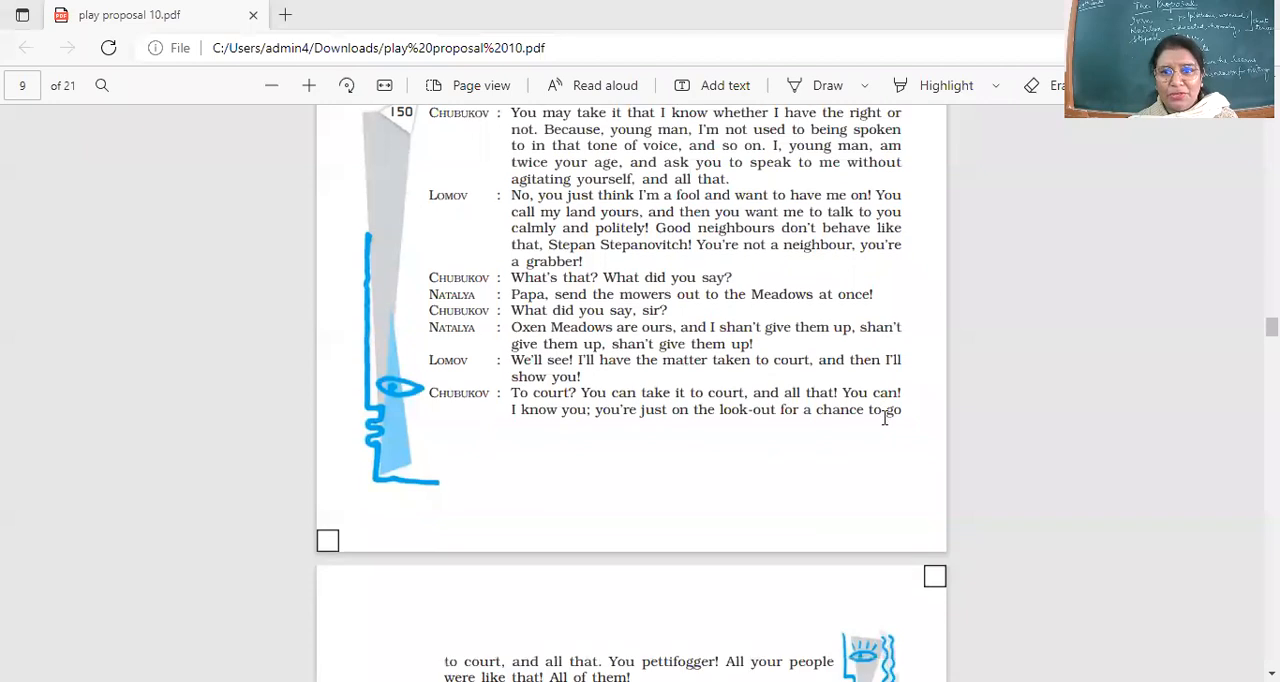
Scroll onto page 151 to the quarrel where Lomov staggers out and Natalya calls him a rascal
scroll("down", 3)
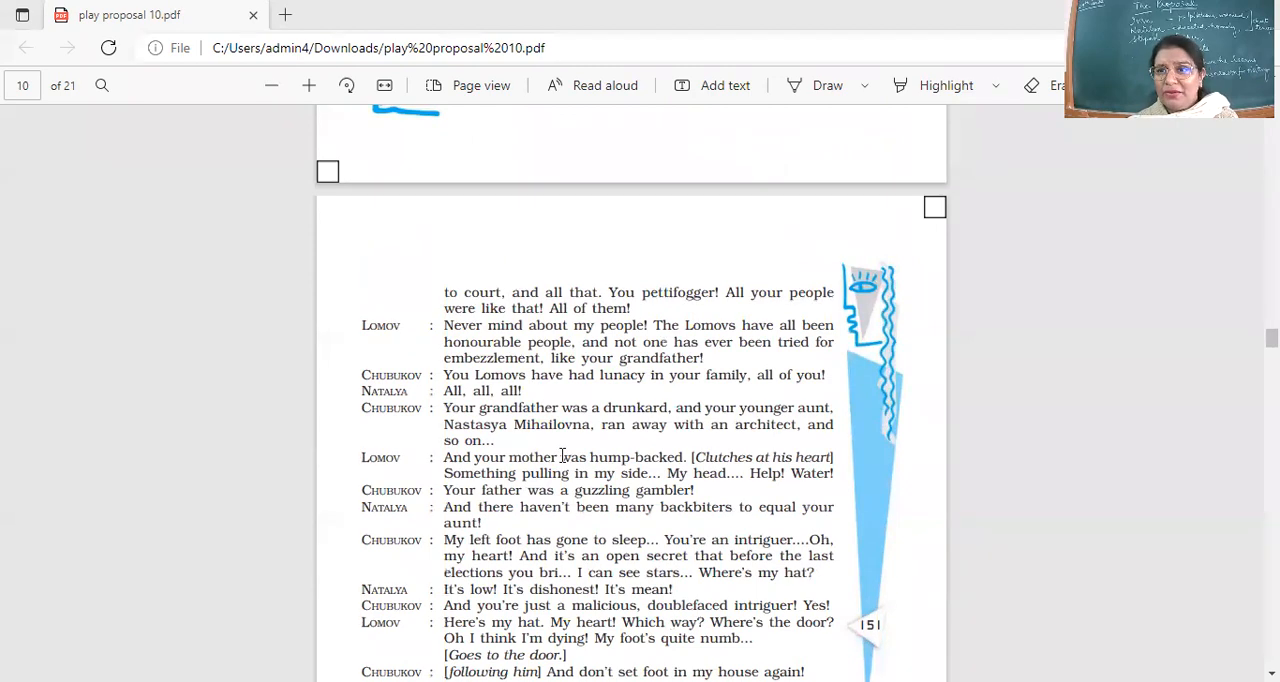
mouse_move(796, 494)
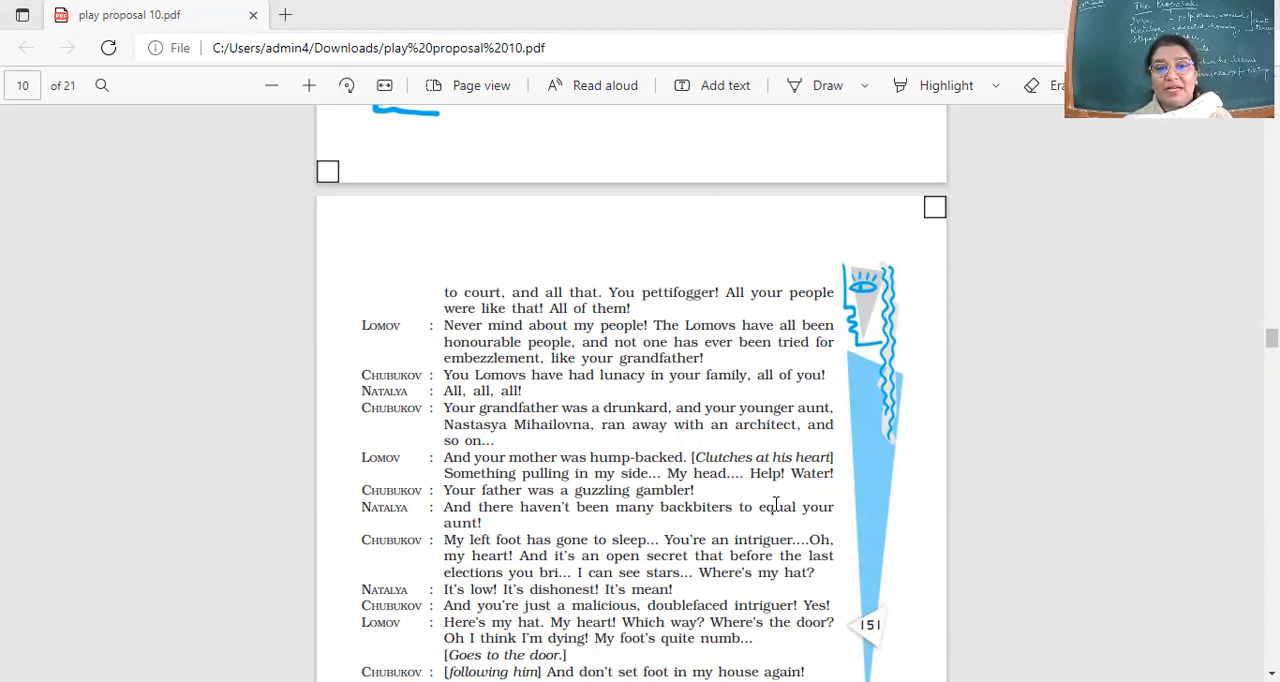
scroll("down", 3)
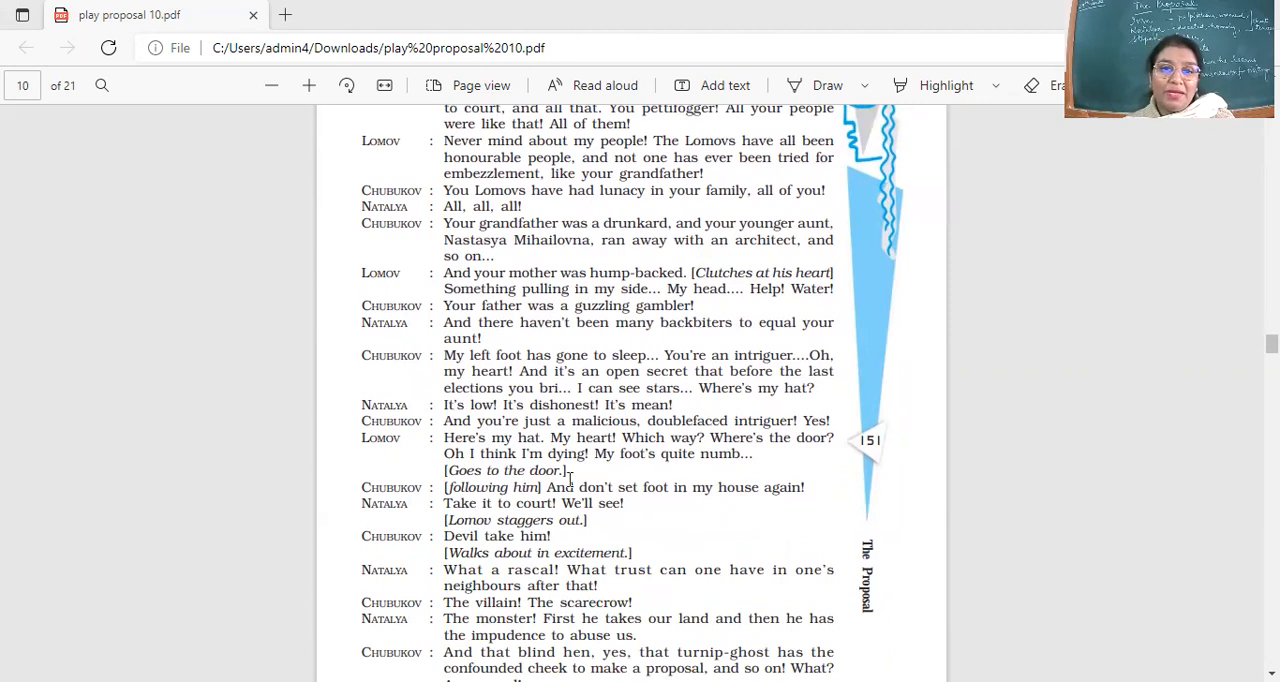
mouse_move(720, 480)
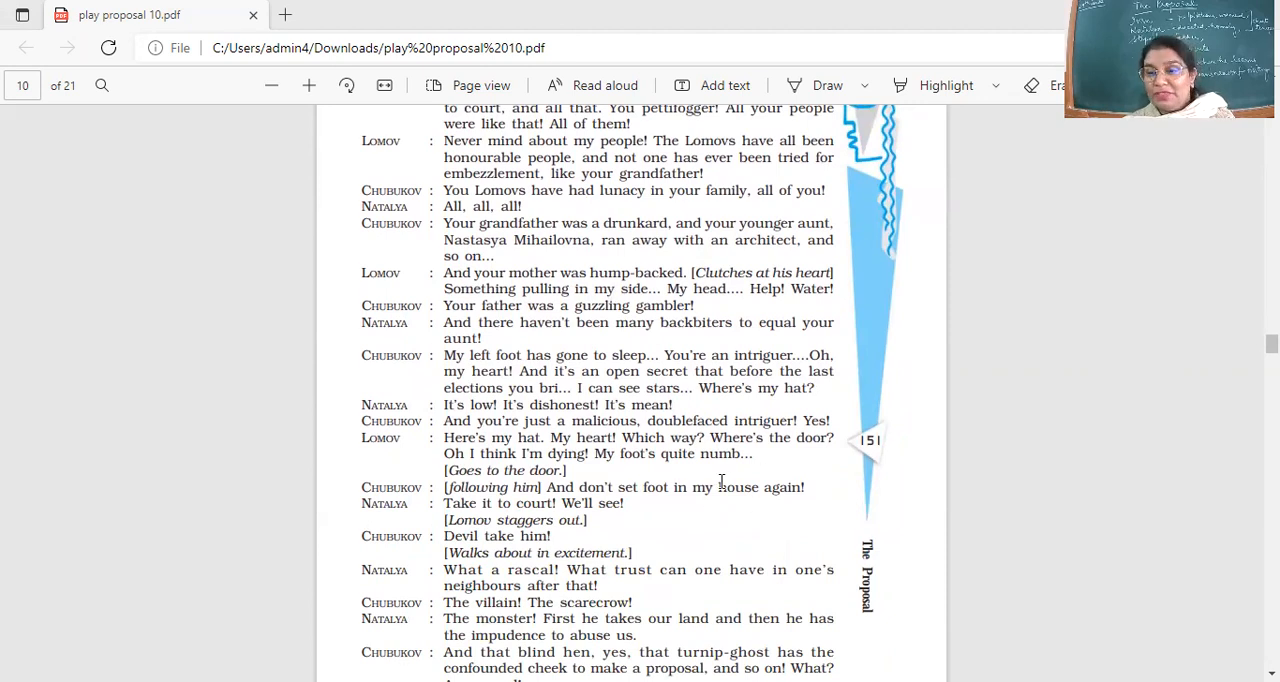
mouse_move(596, 490)
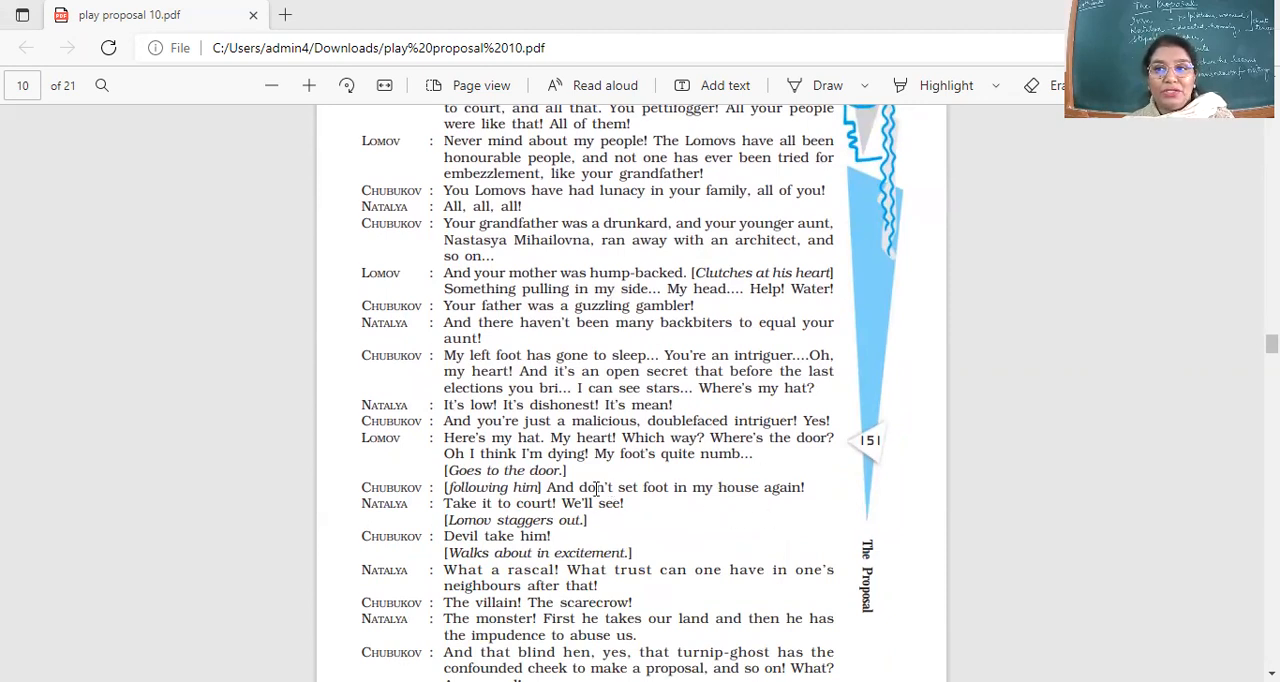
mouse_move(816, 536)
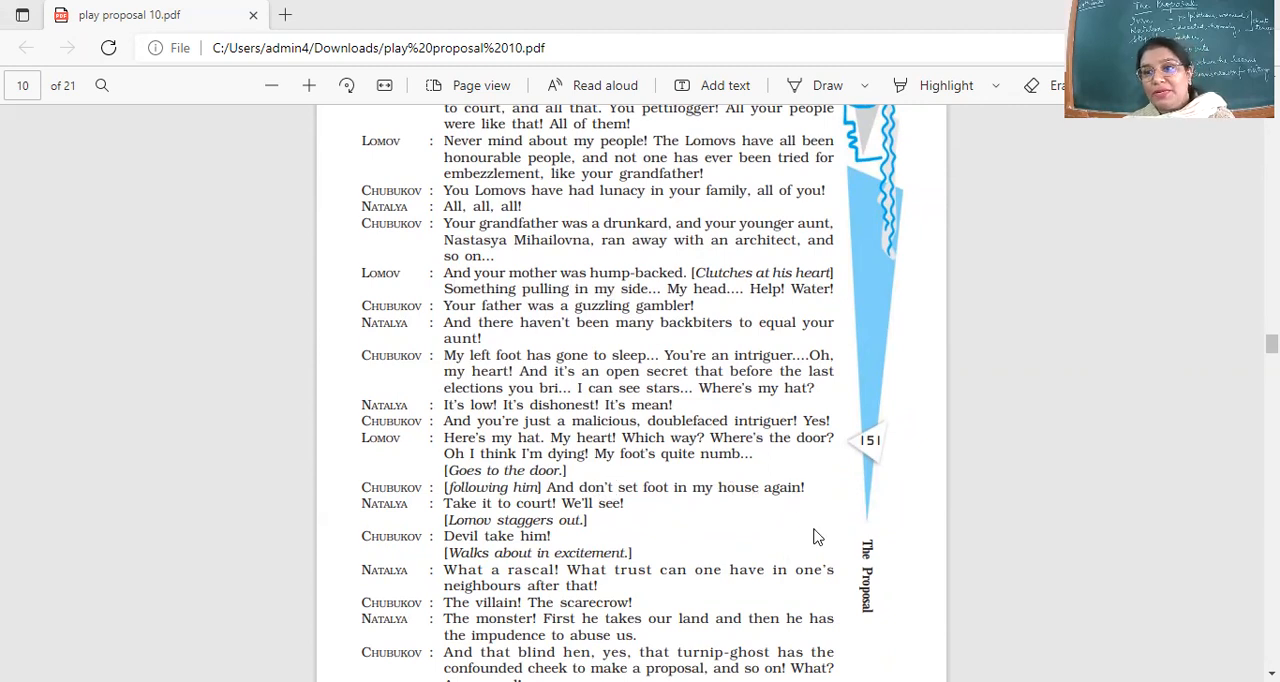